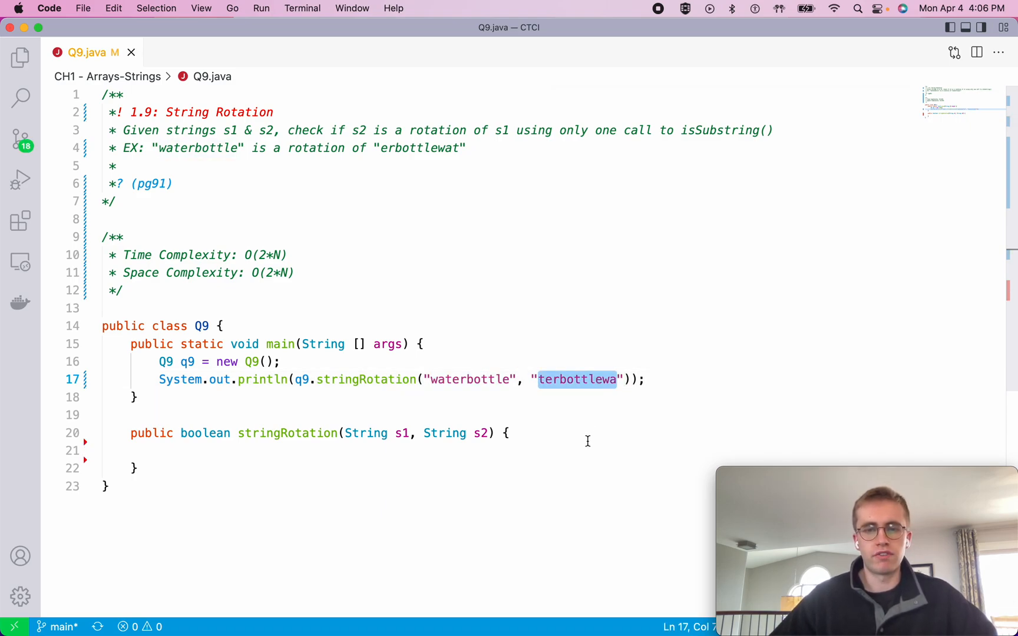
Retype the first println argument as bottlewater, then terbottlewa, to illustrate rotating waterbottle.
double_click(469, 379)
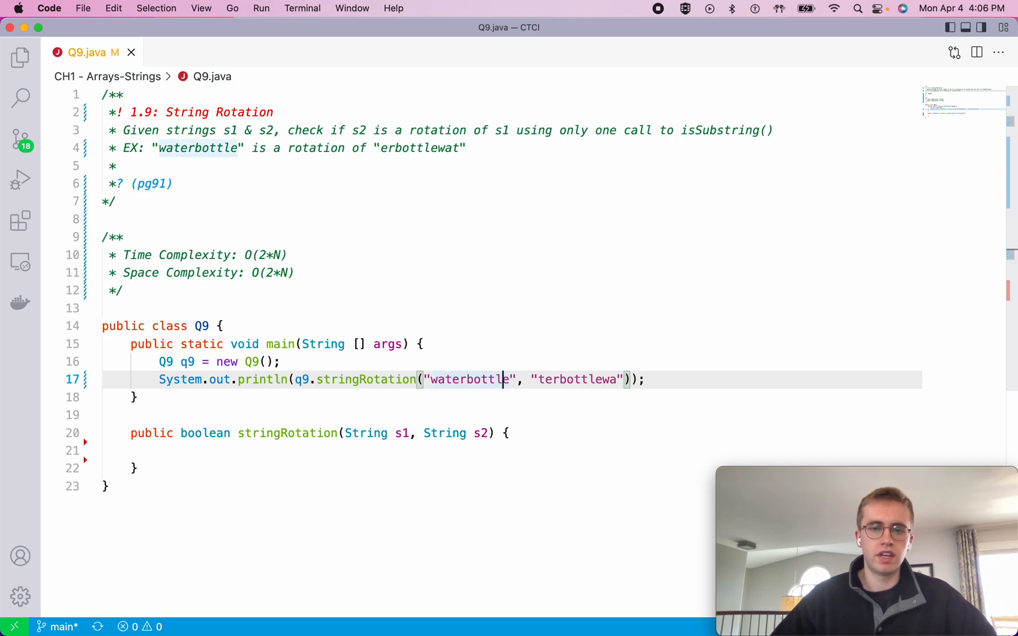
key("Backspace")
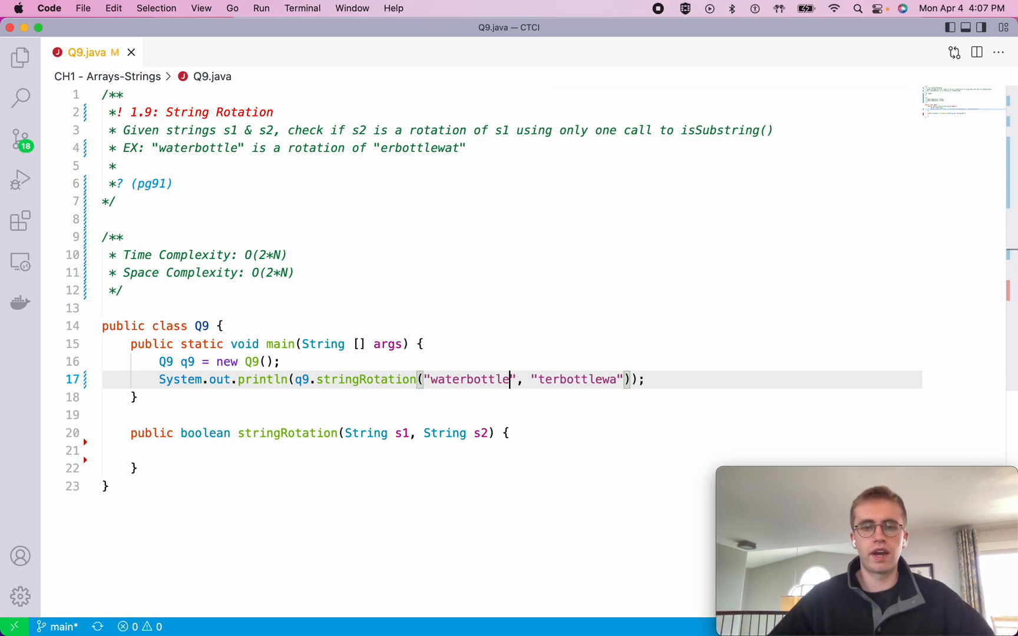
double_click(576, 379)
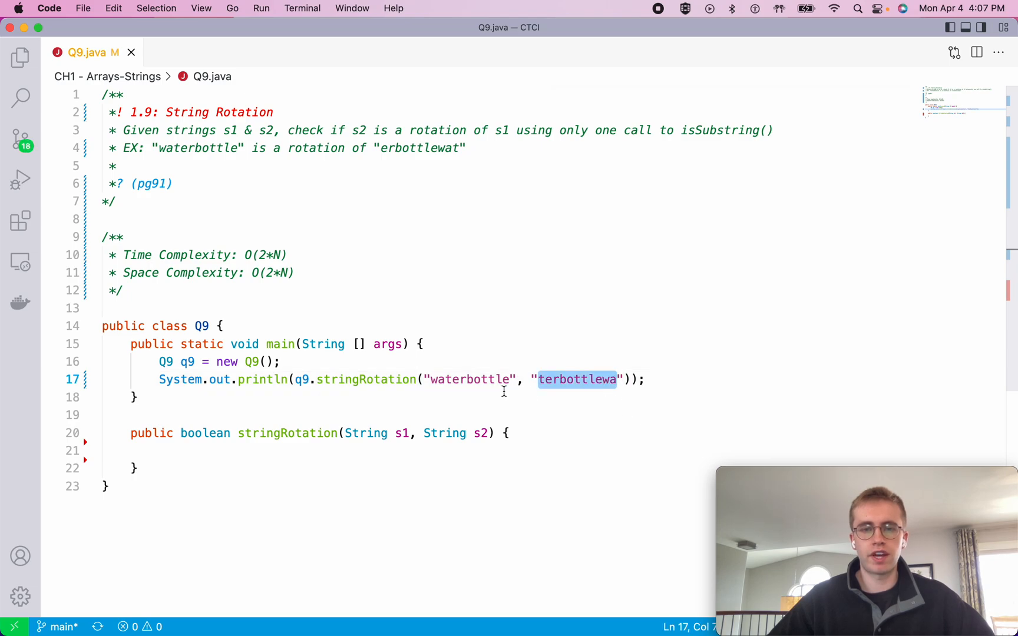
double_click(469, 379)
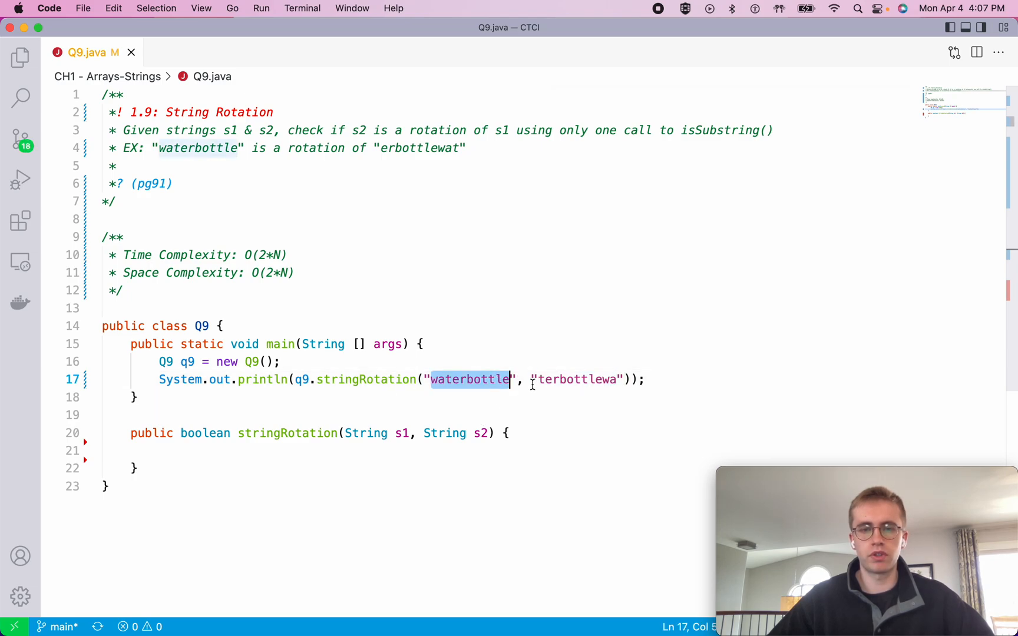
left_click(470, 379)
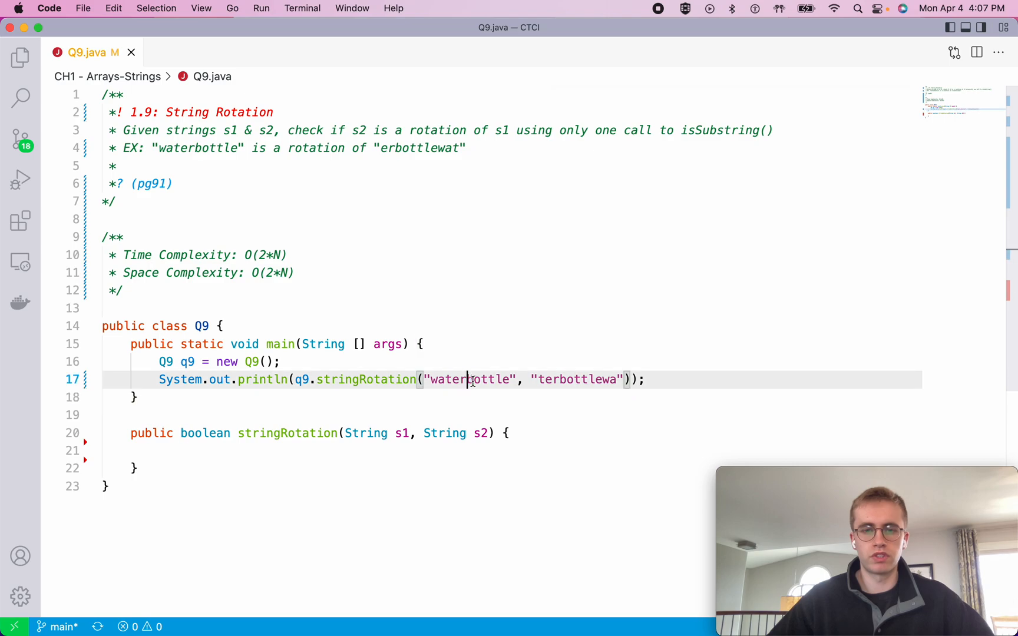
double_click(484, 379)
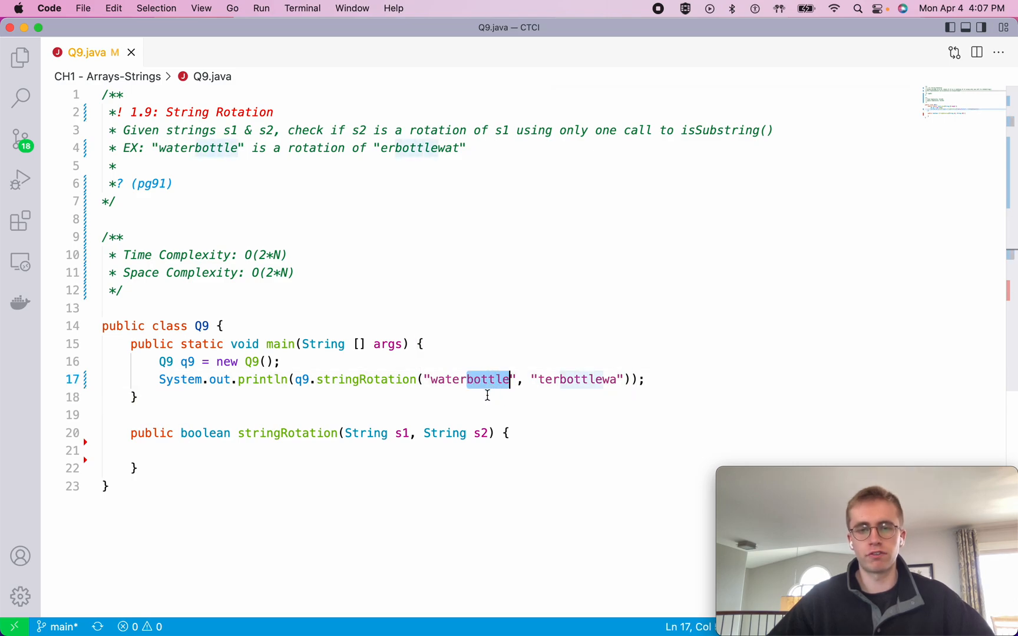
type("bottlewater")
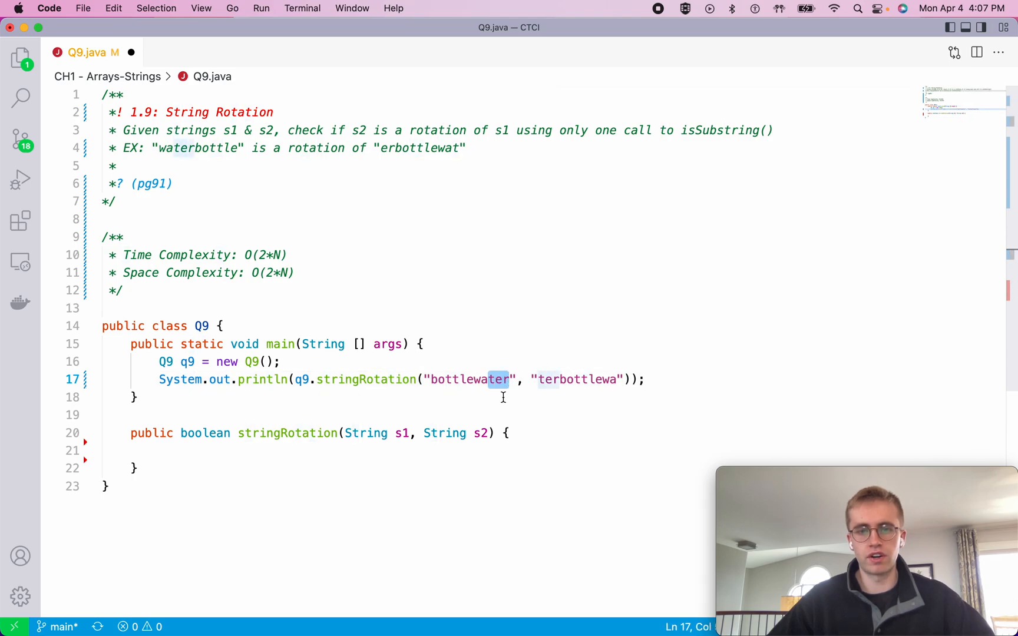
type("terbottlewa")
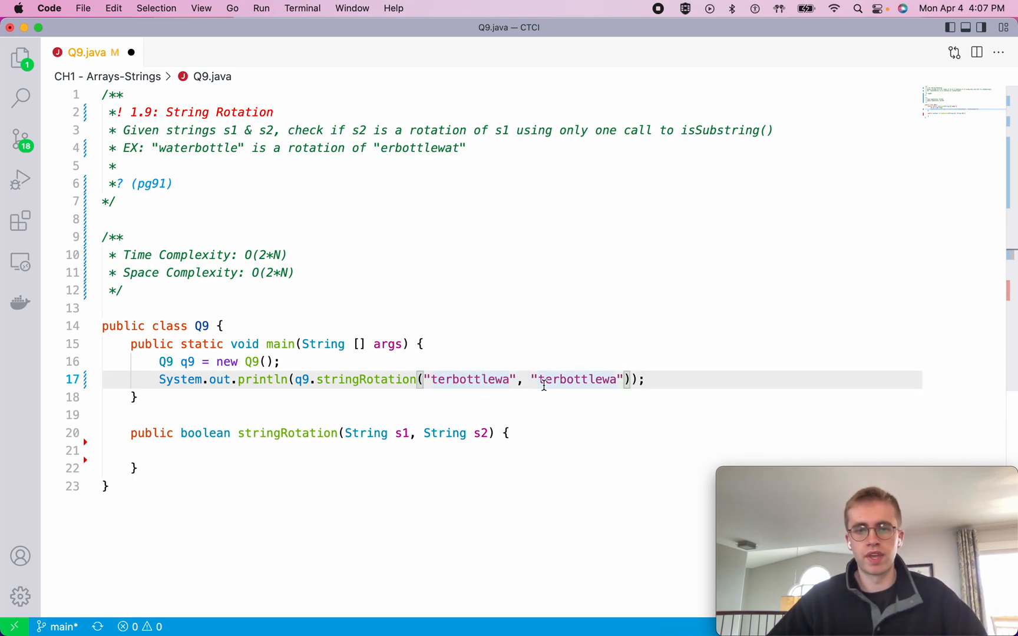
double_click(576, 379)
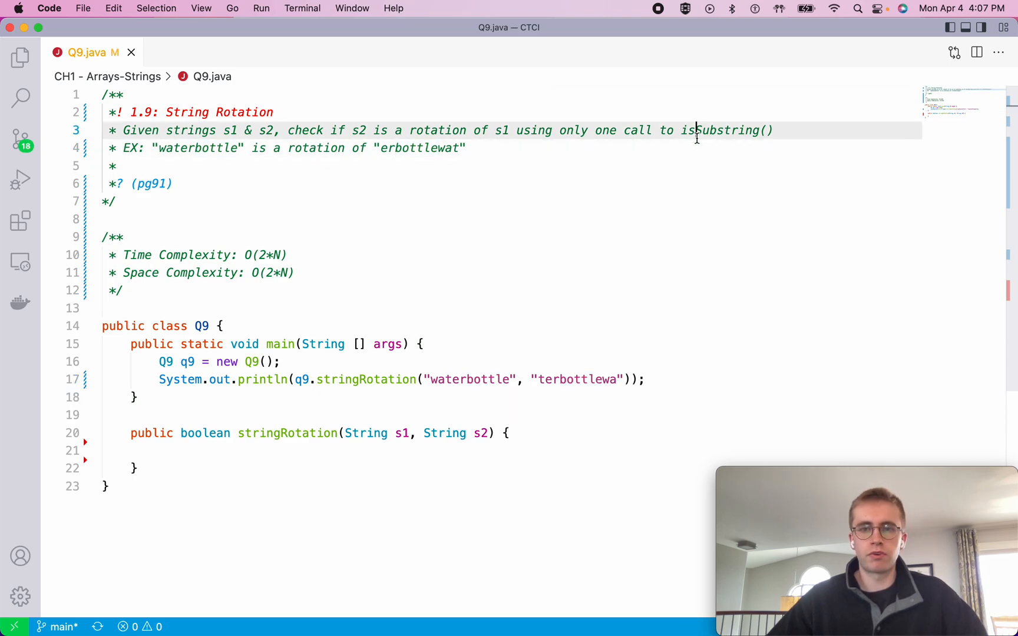
Highlight isSubstring in the header comment while explaining the approach.
double_click(721, 130)
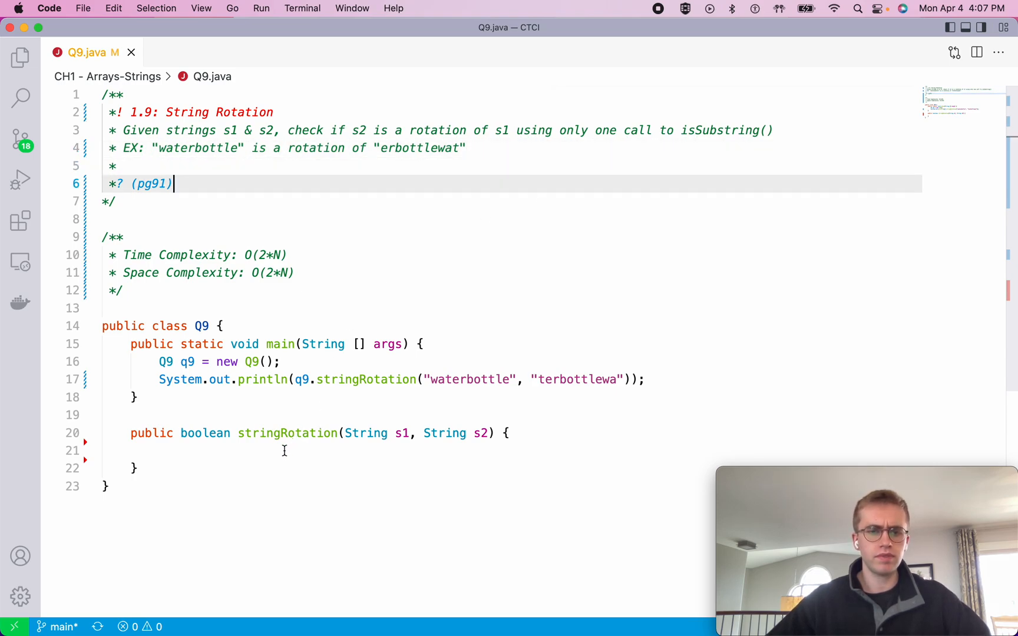
Add if (s1.length() != s2.length()) return false; at the top of stringRotation.
type("if")
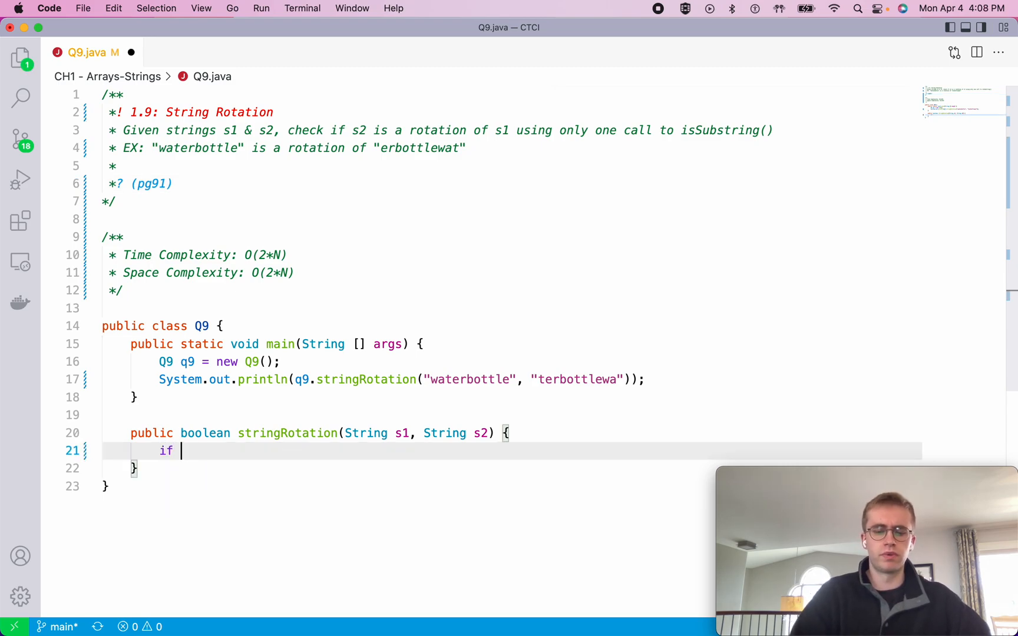
type("(s1")
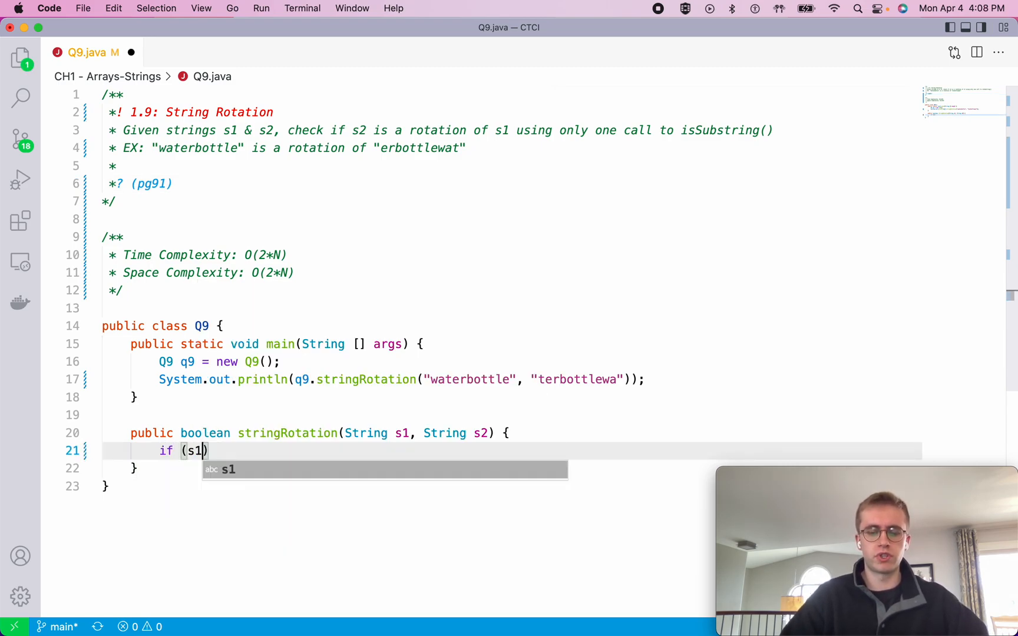
type(".length()")
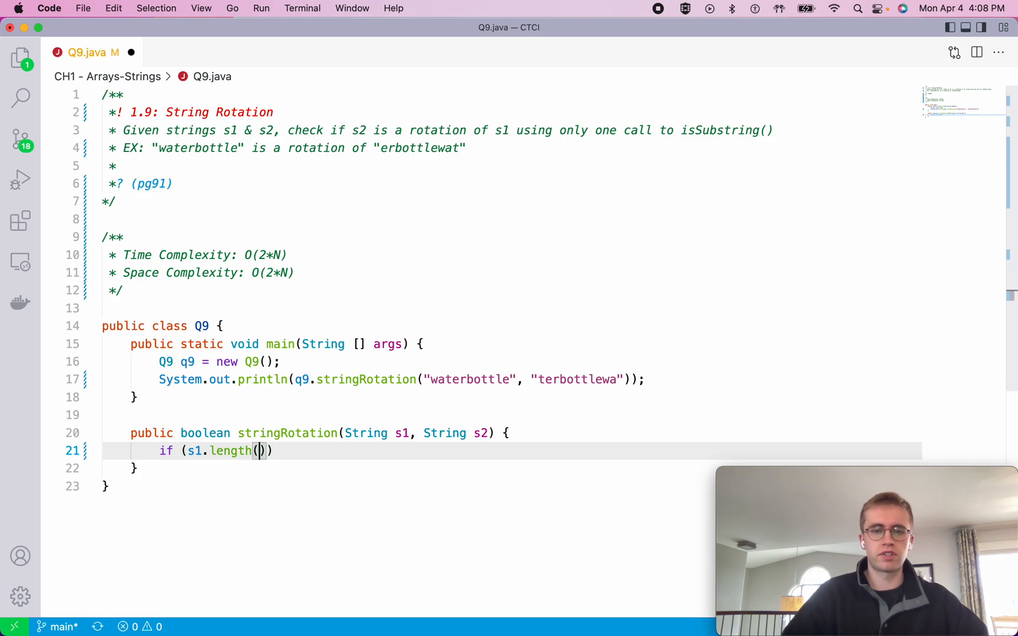
type("!=")
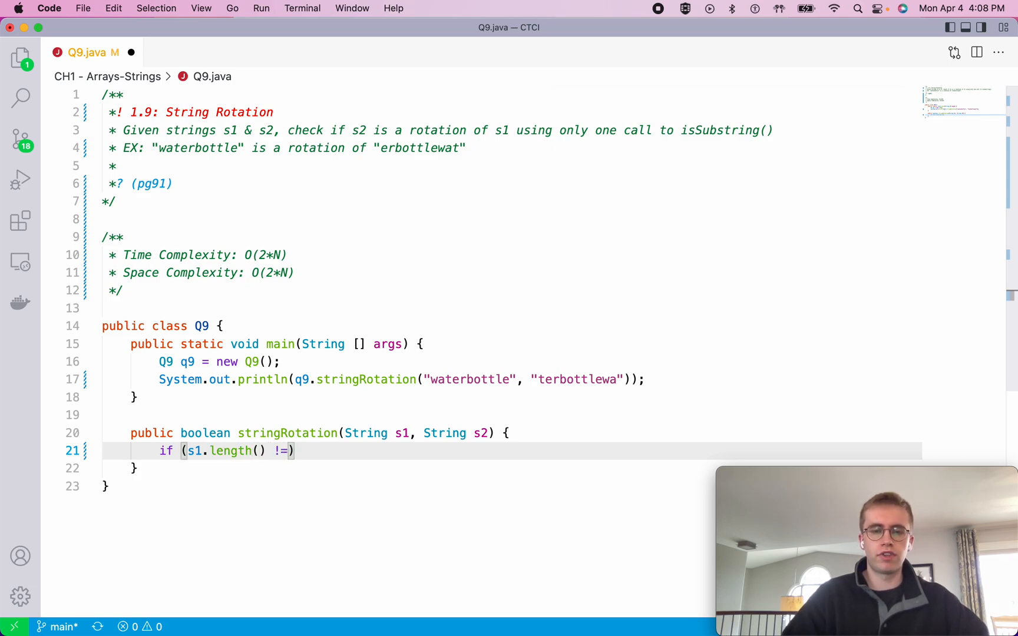
type("s2")
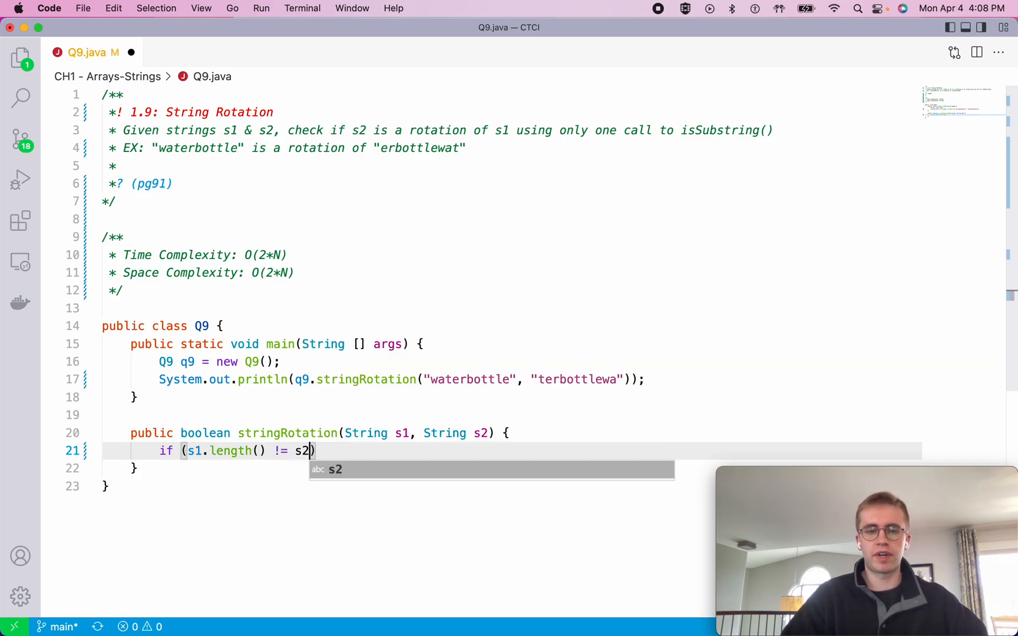
type(".length()")
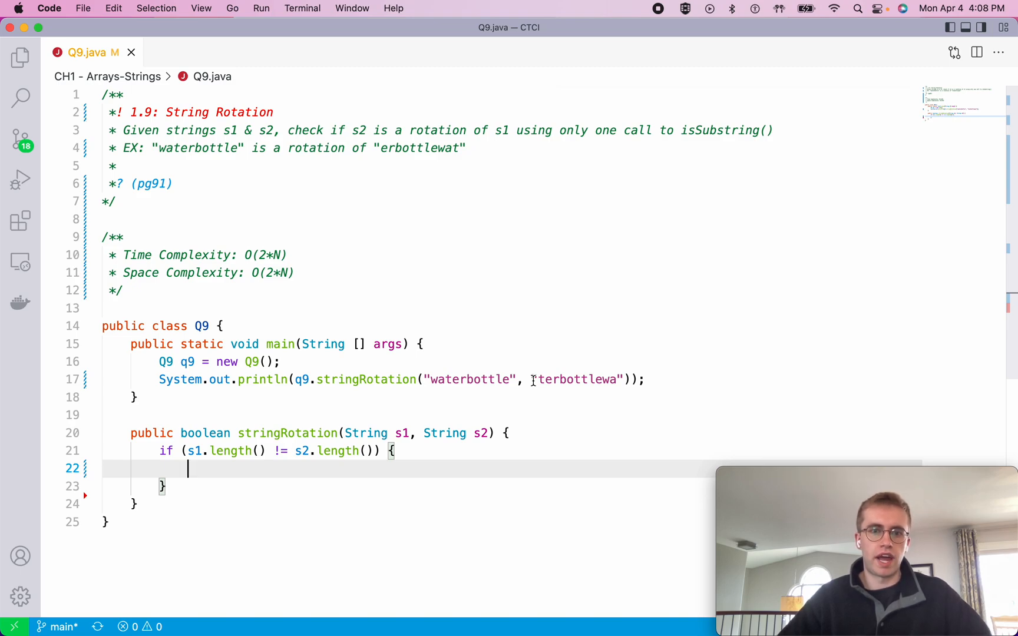
type("retu")
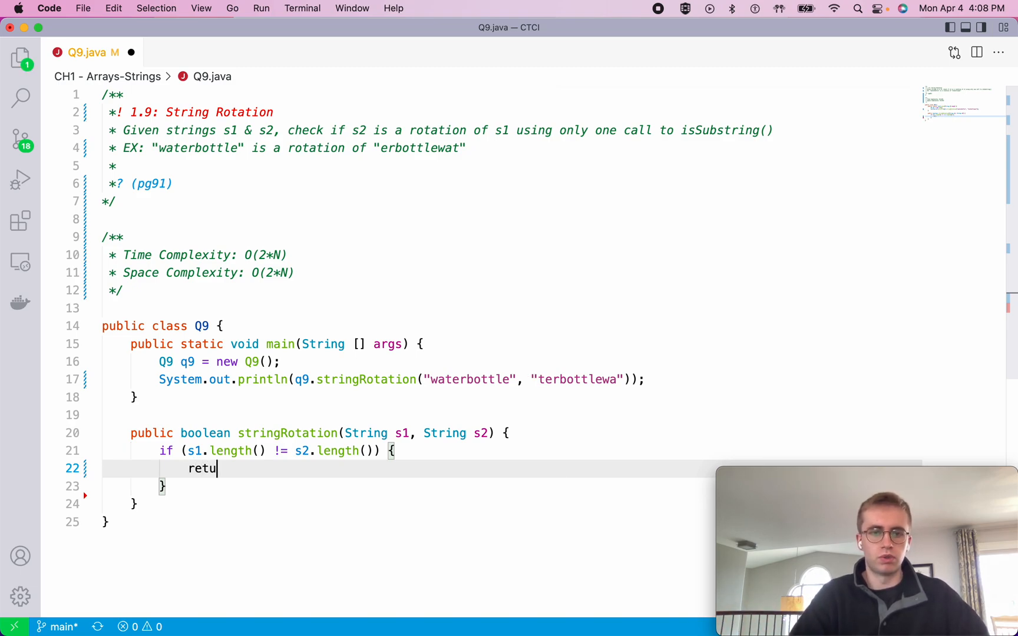
type("rn false;")
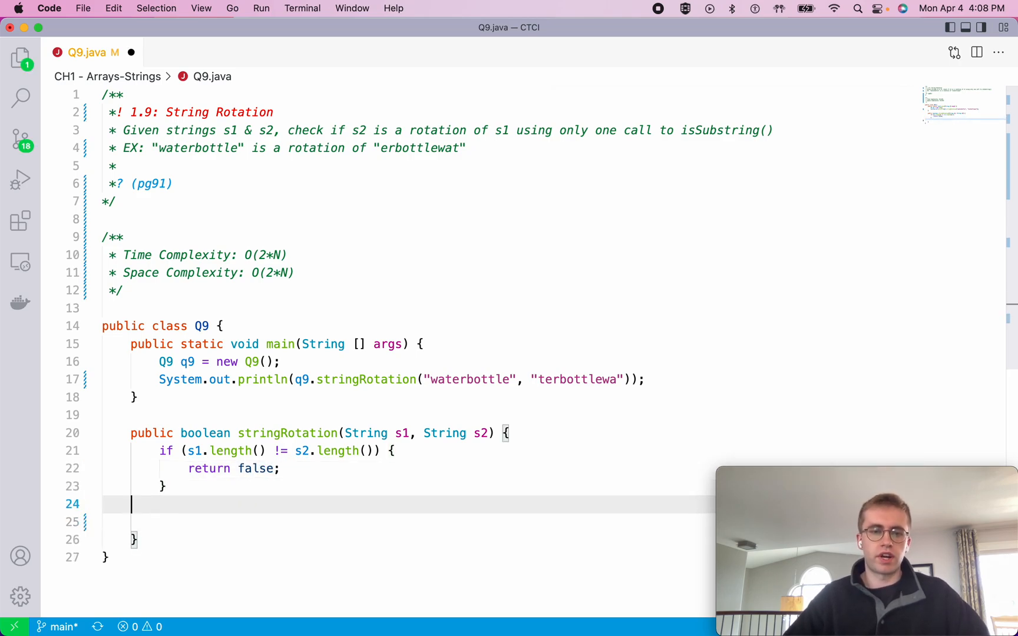
Declare StringBuilder s3 with a commented s3 = s1 + s1 concatenation note.
type("String")
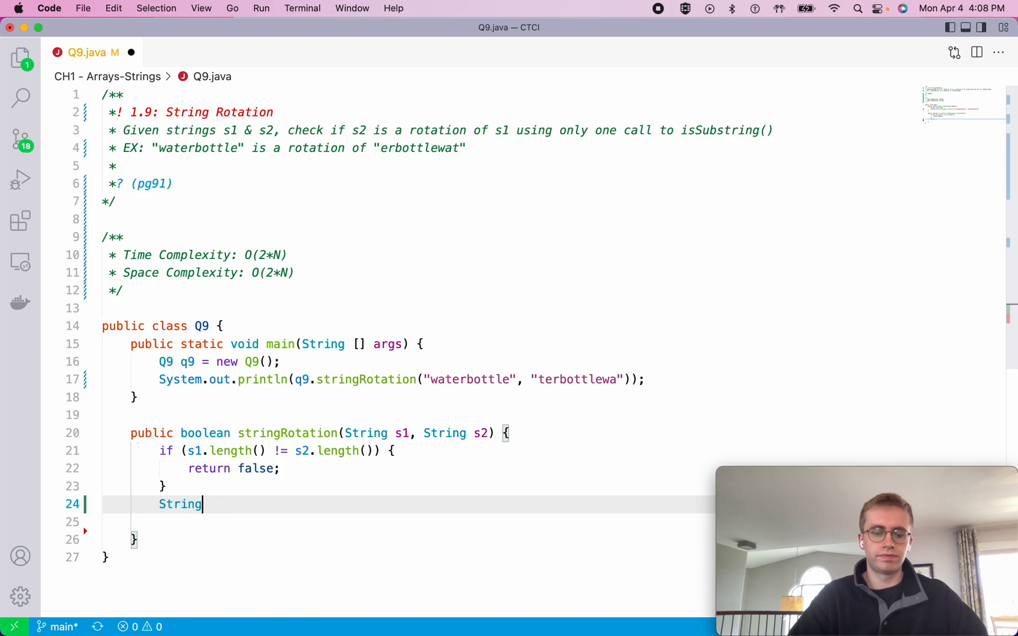
type("builder")
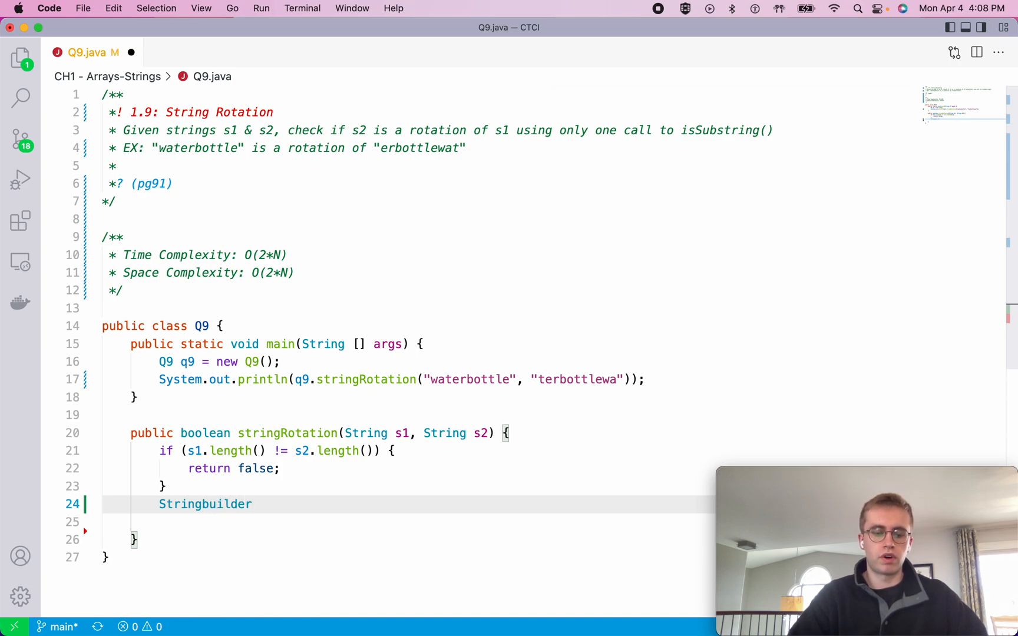
type("s3 = new S")
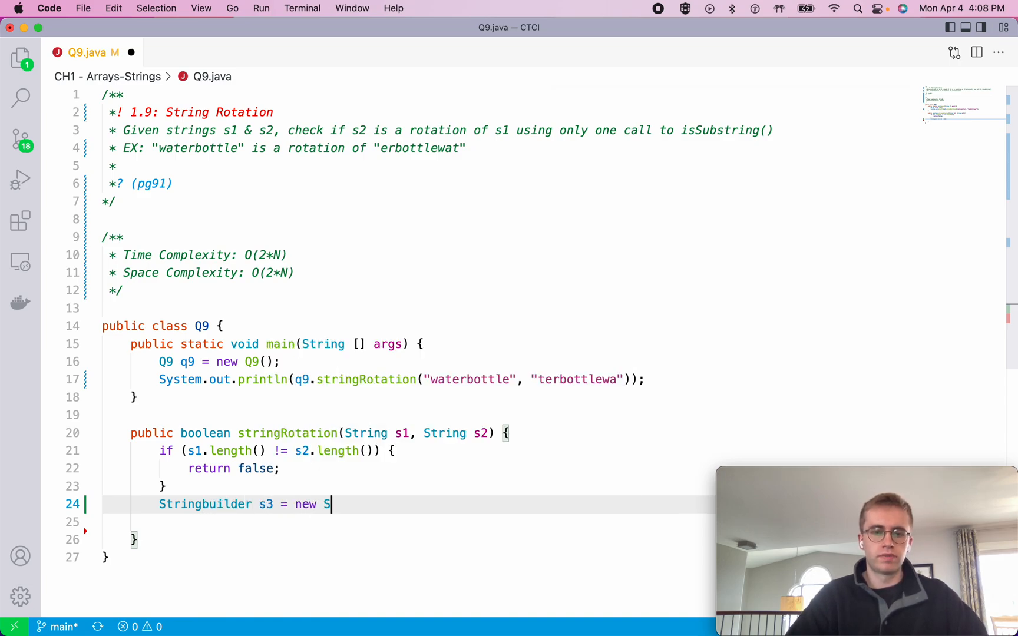
type("tringBuilder();")
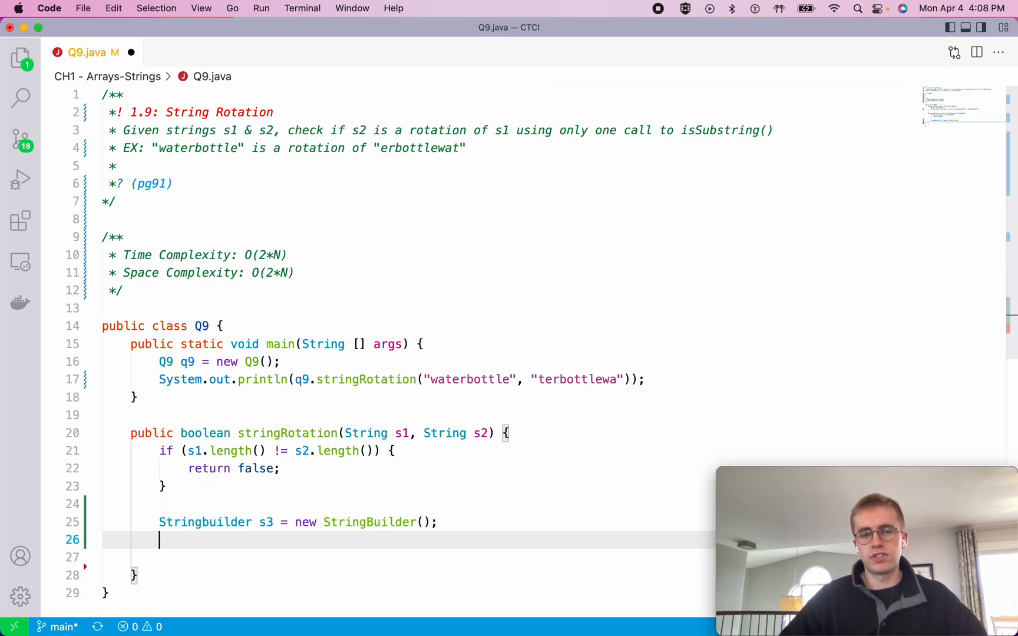
type("// con")
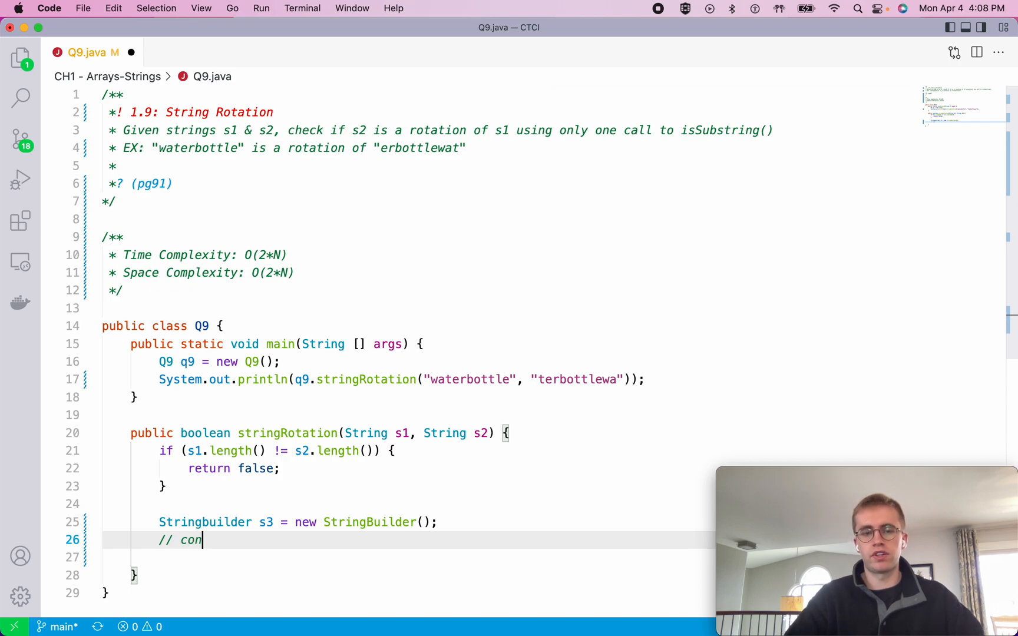
type("catenation")
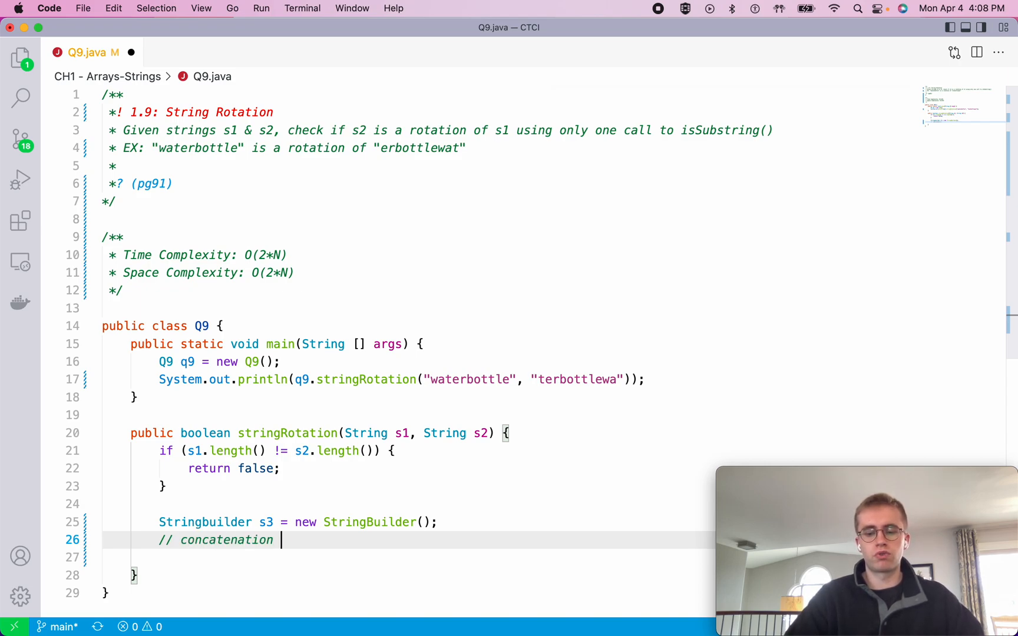
type("= O(n)")
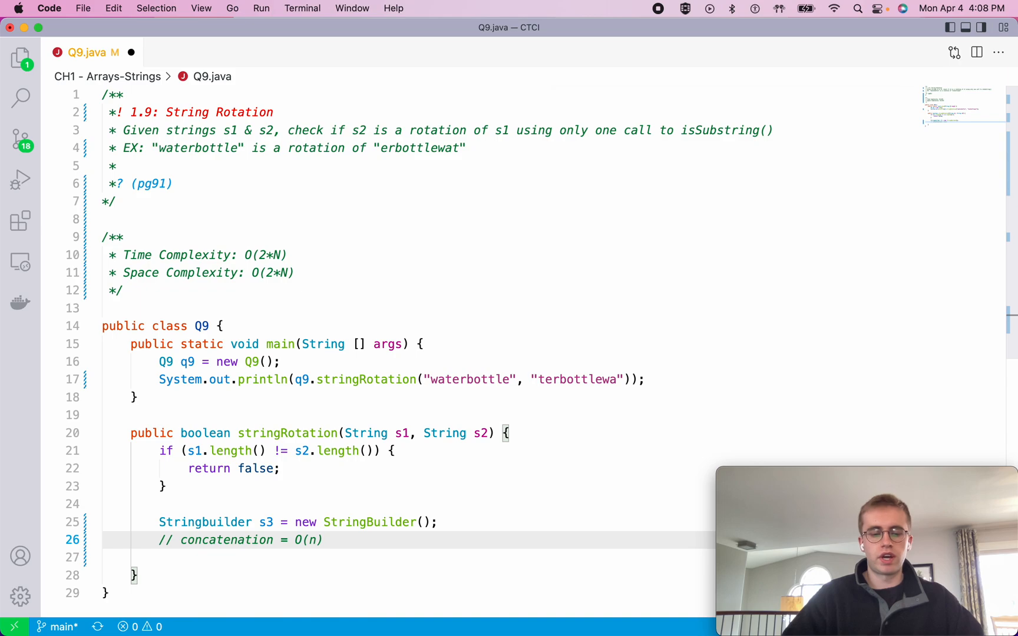
type("^2")
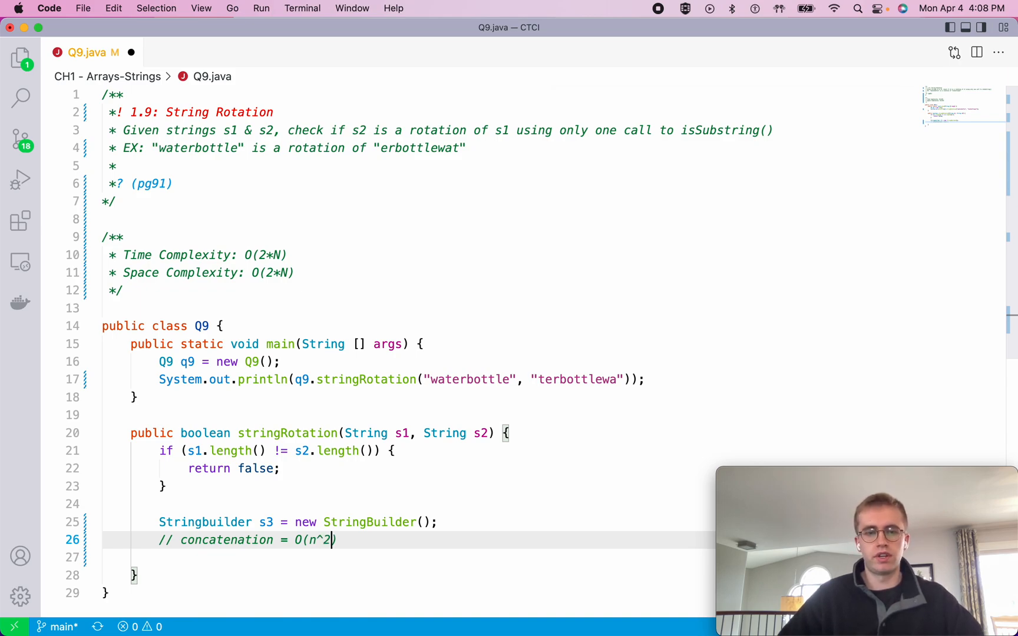
key("Backspace")
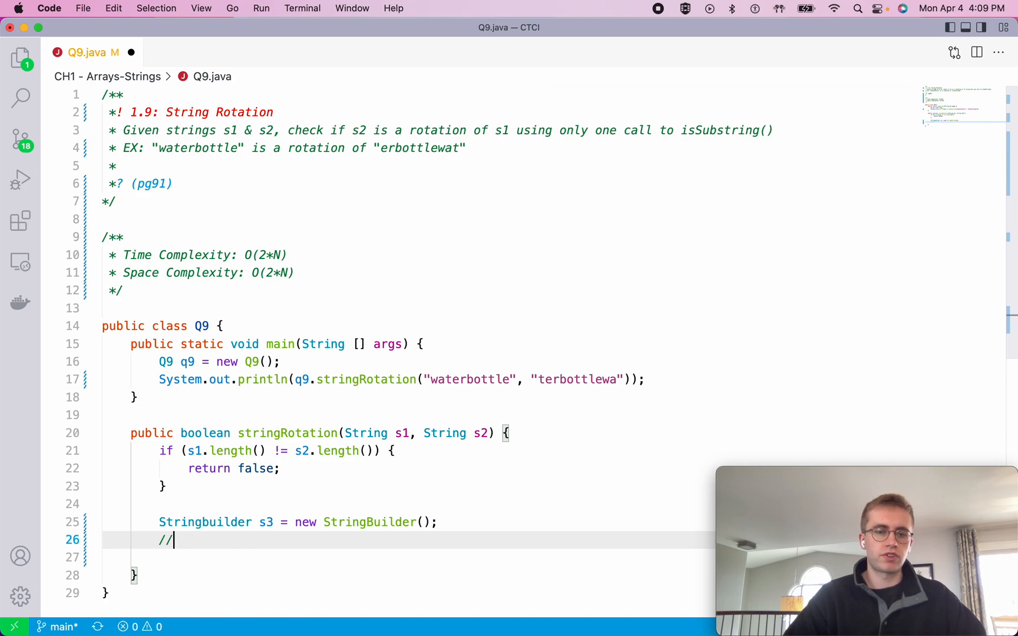
type("s3 =")
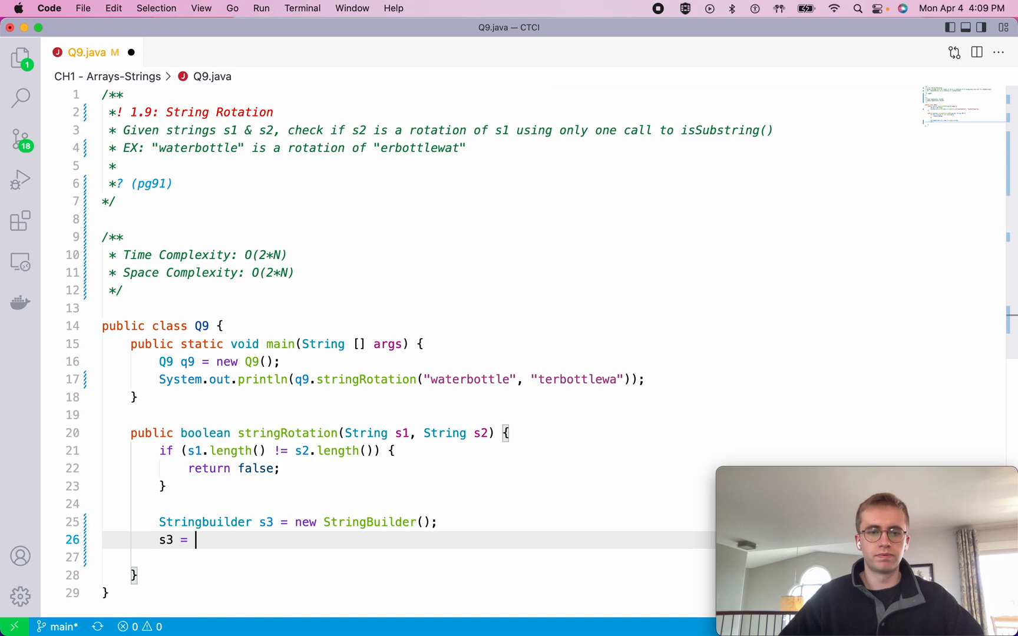
type("s1 + s1")
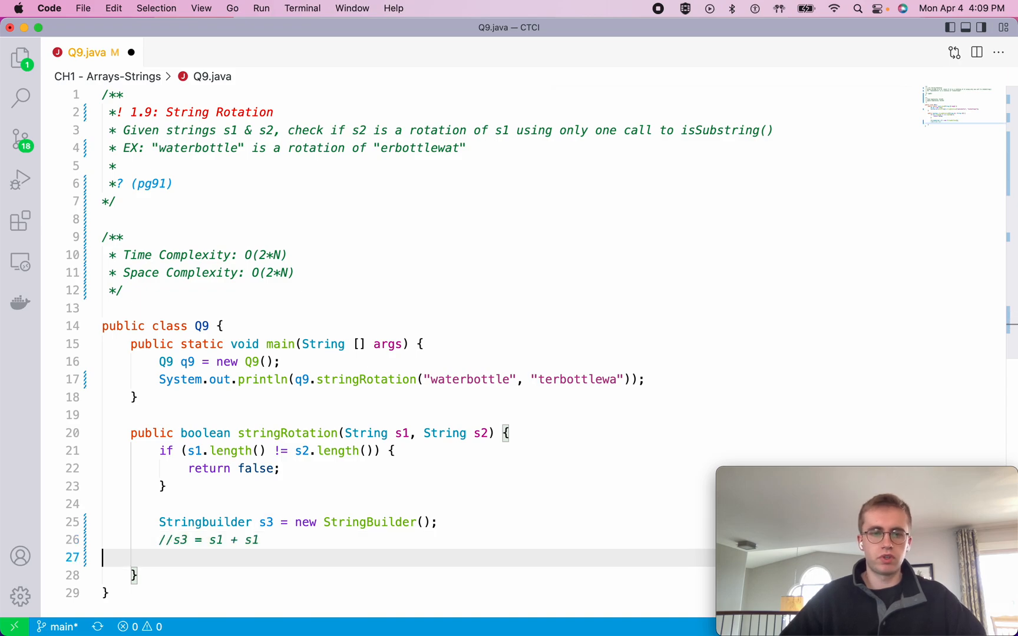
Add two s3.append(s1); lines, each commented // waterbottle.
type("s3.")
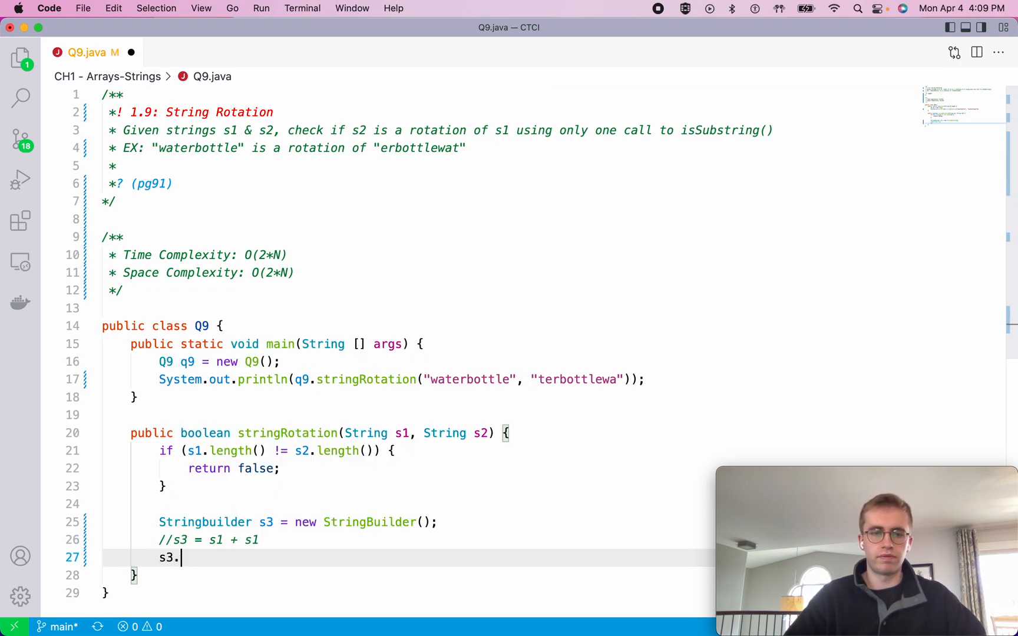
type("append(s1);")
type("s3")
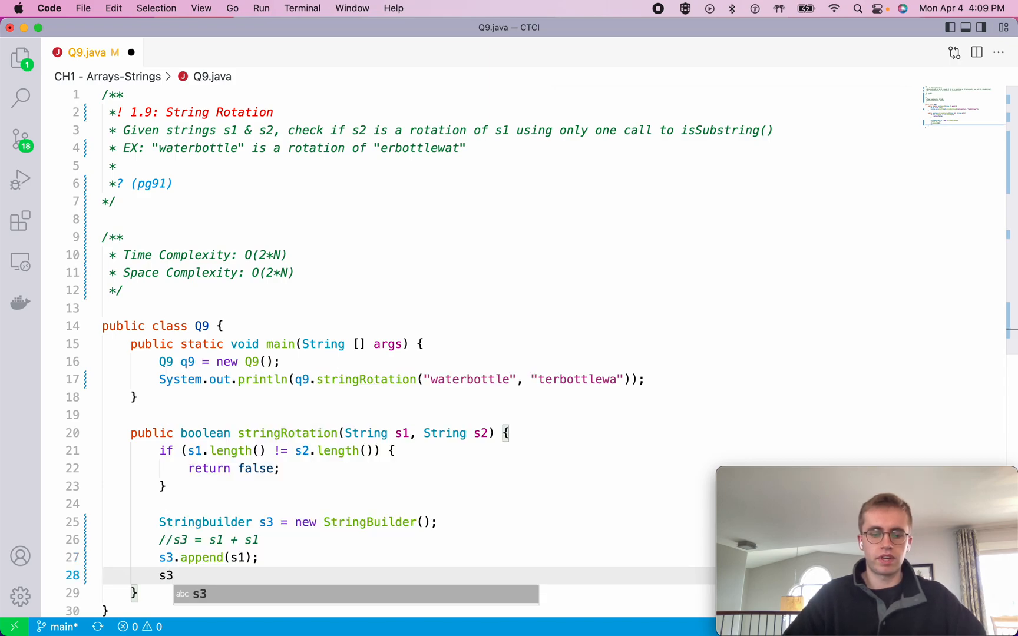
type(".append(s1")
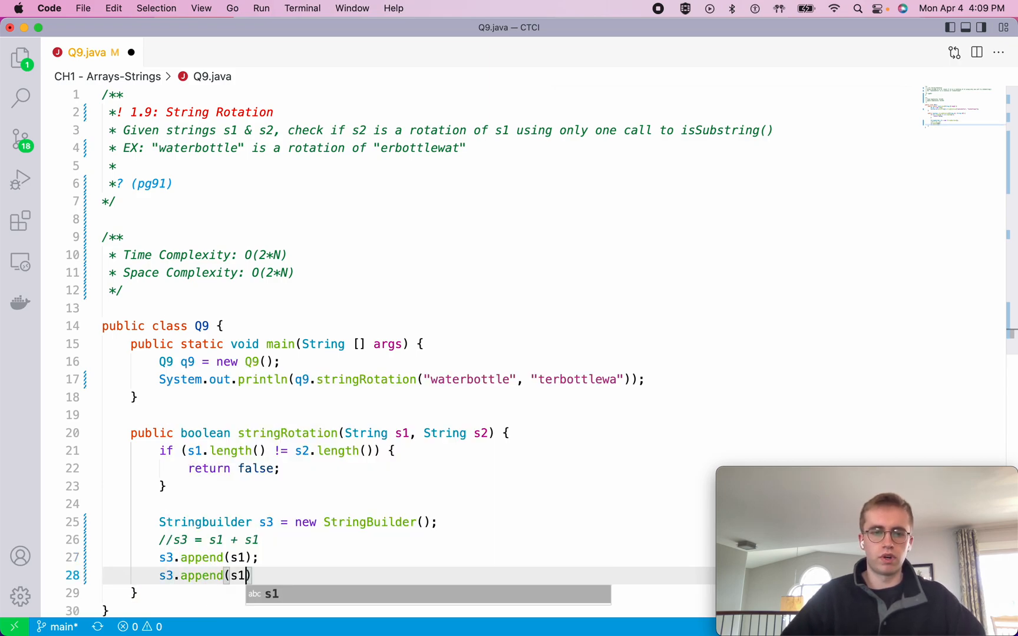
type("; //")
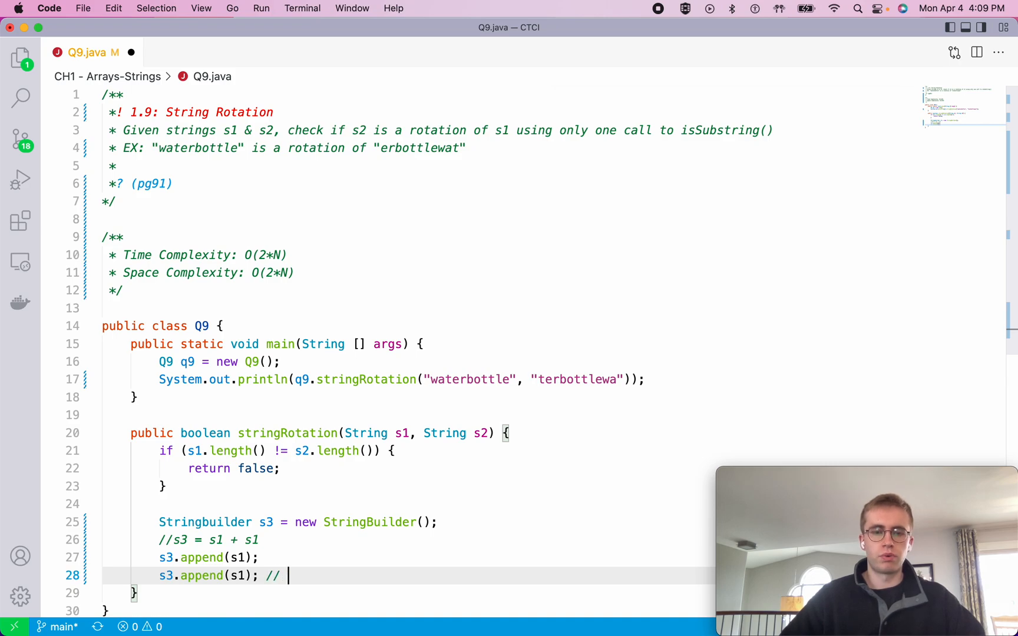
type("water")
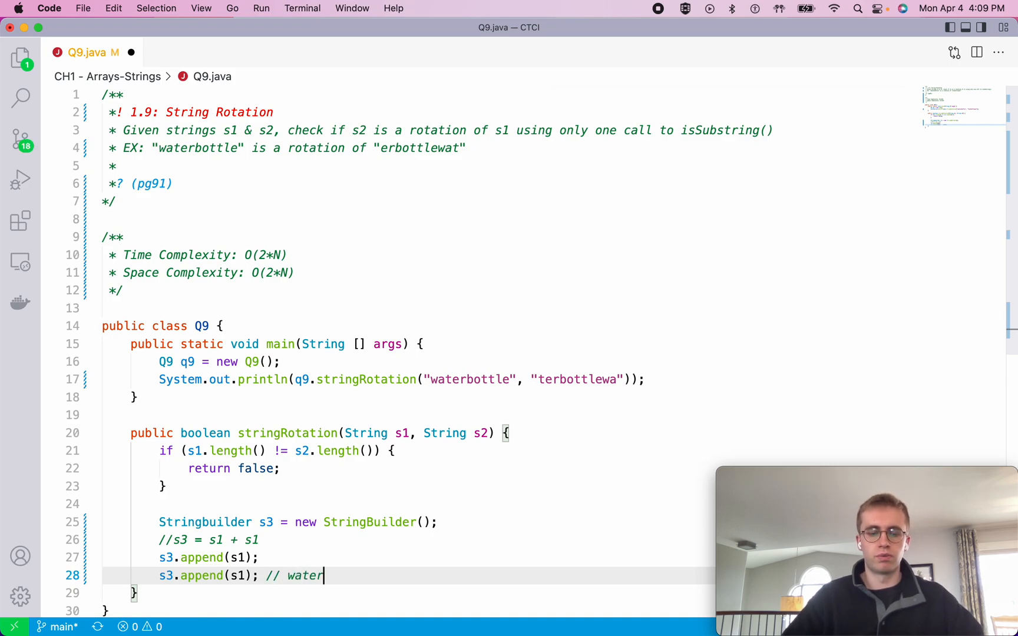
type("bottle")
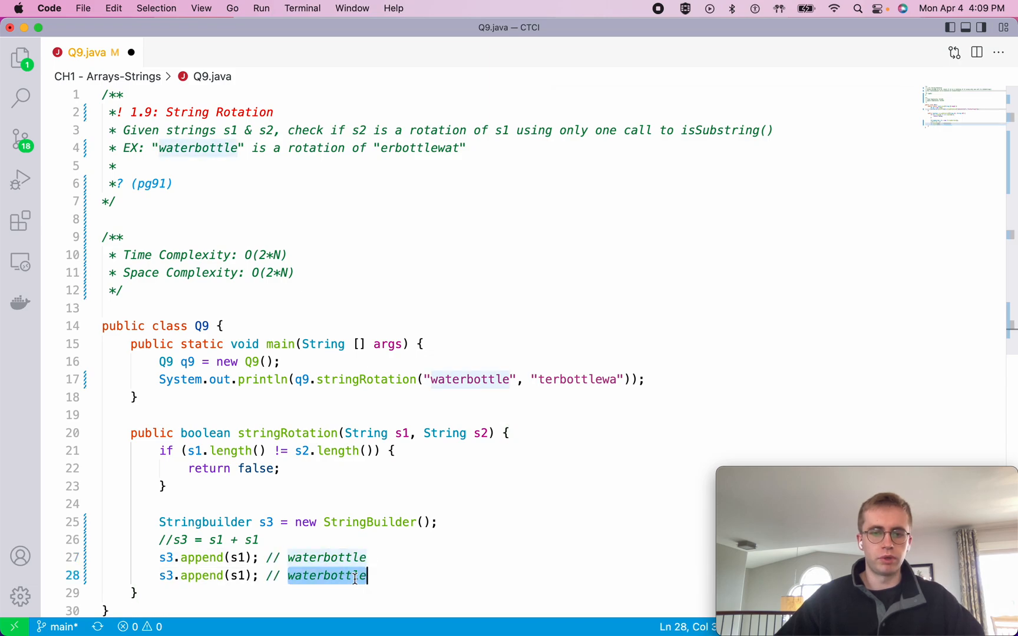
Rewrite the second append comment as // wa [terbottlewa] terbottle.
type("waterbottle")
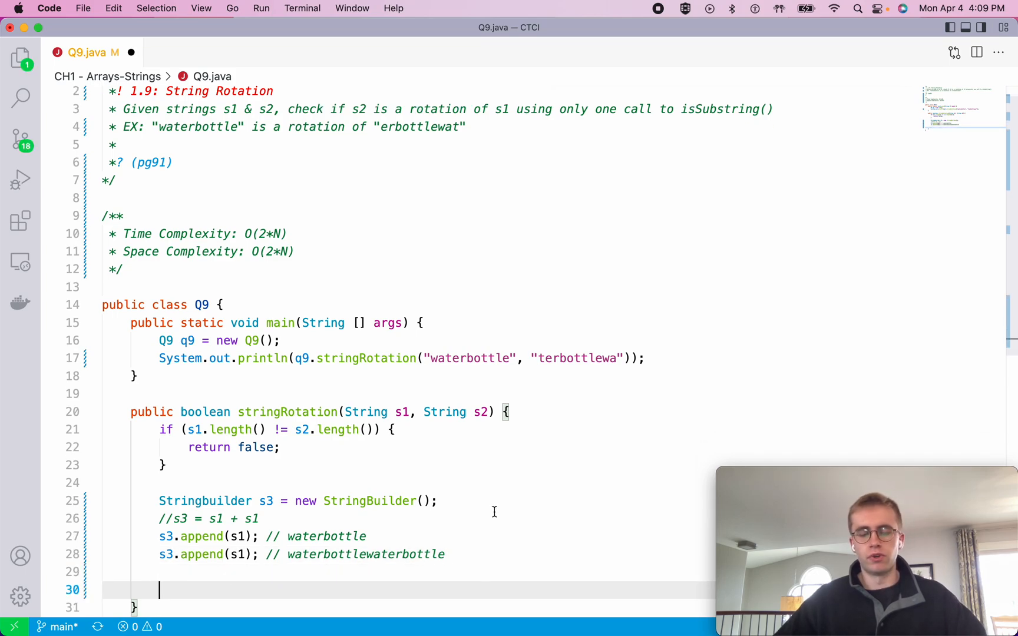
double_click(577, 358)
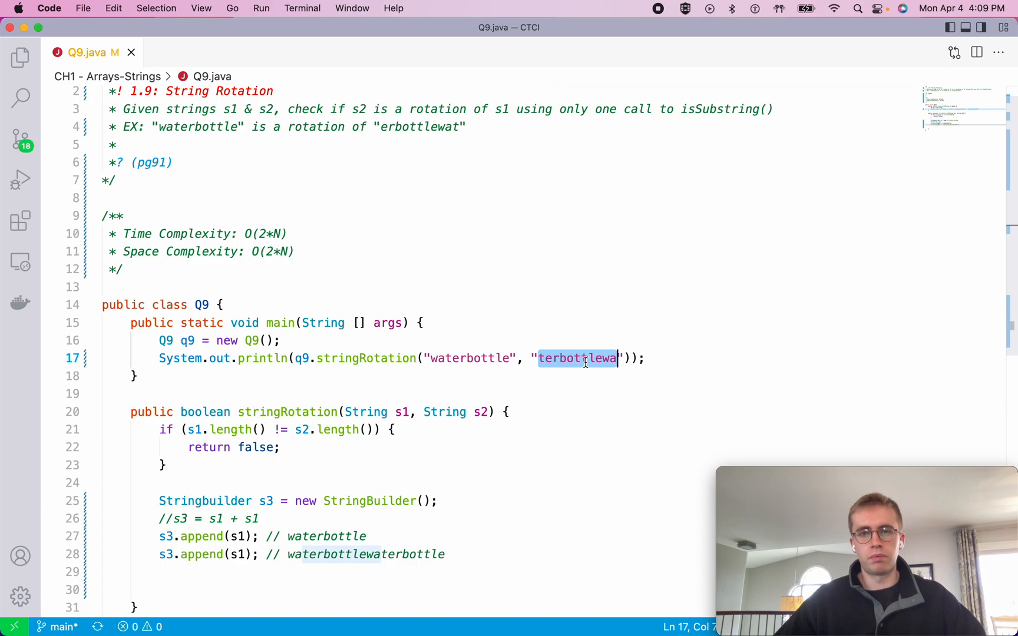
mouse_move(434, 237)
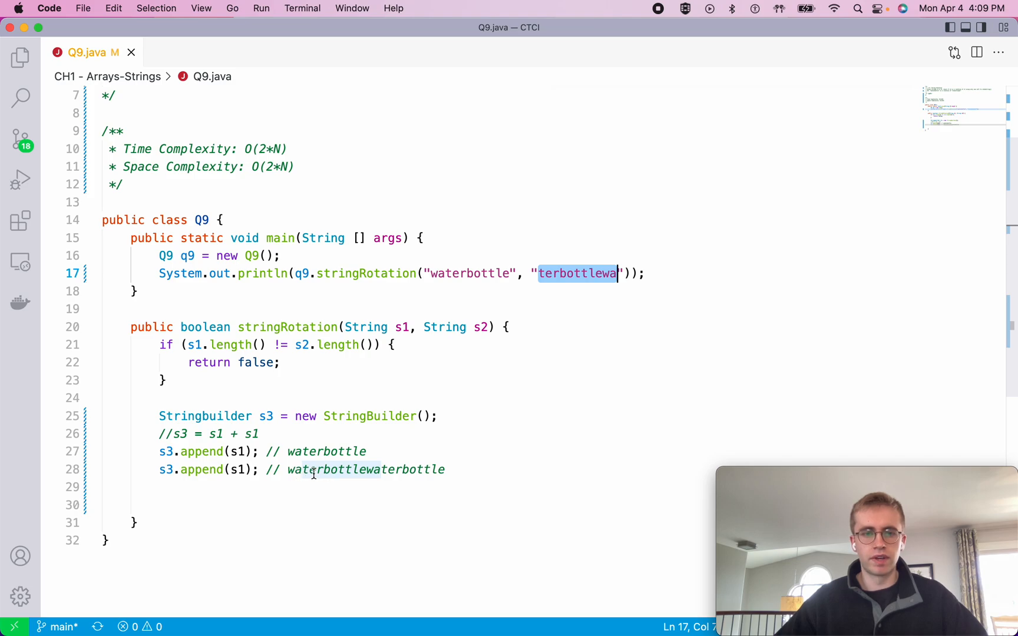
mouse_move(344, 468)
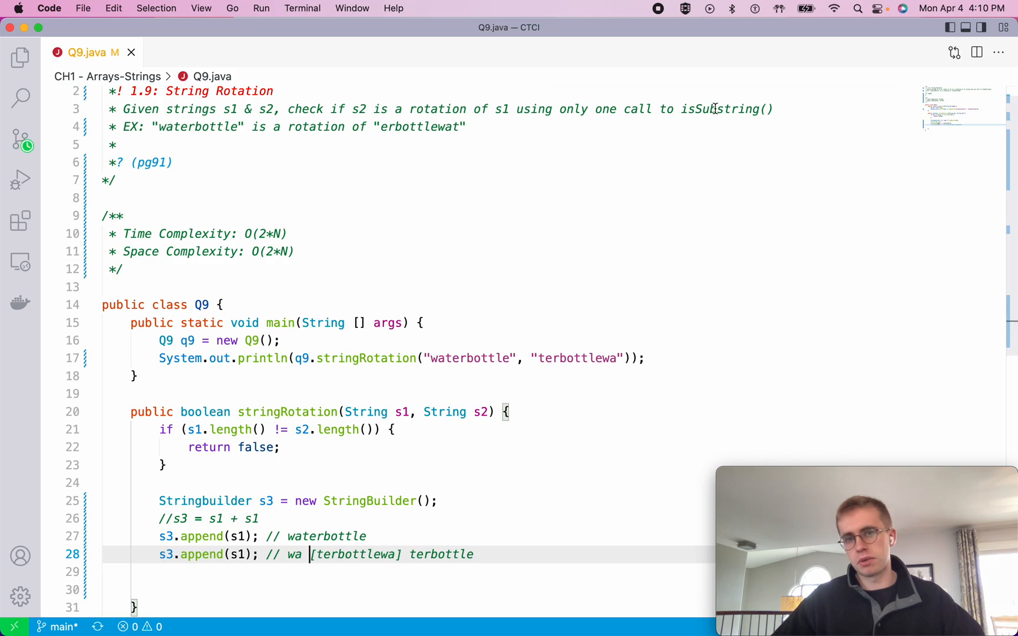
double_click(719, 112)
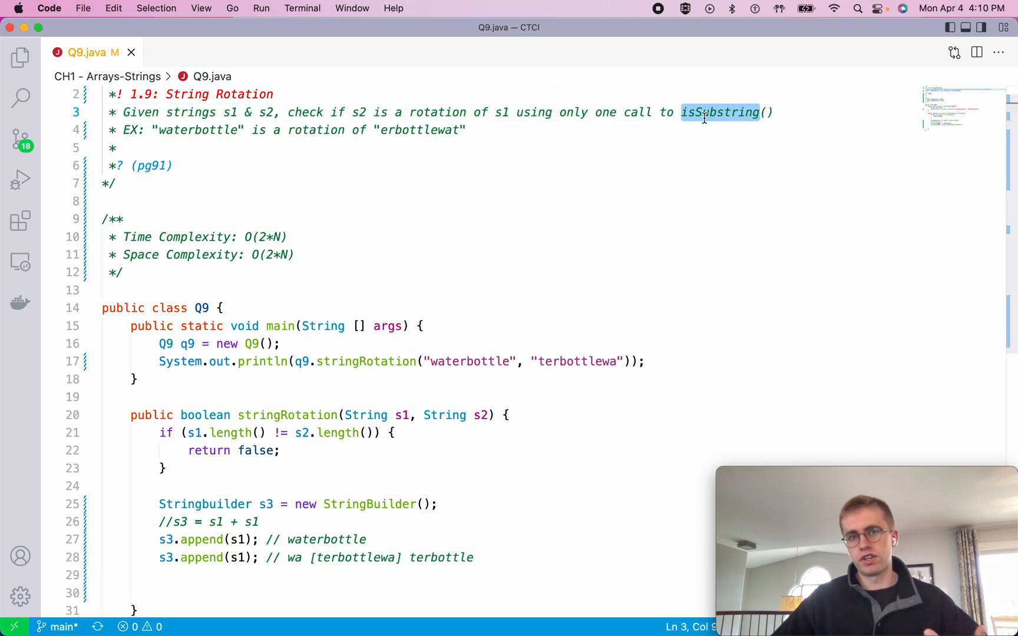
scroll("down", 3)
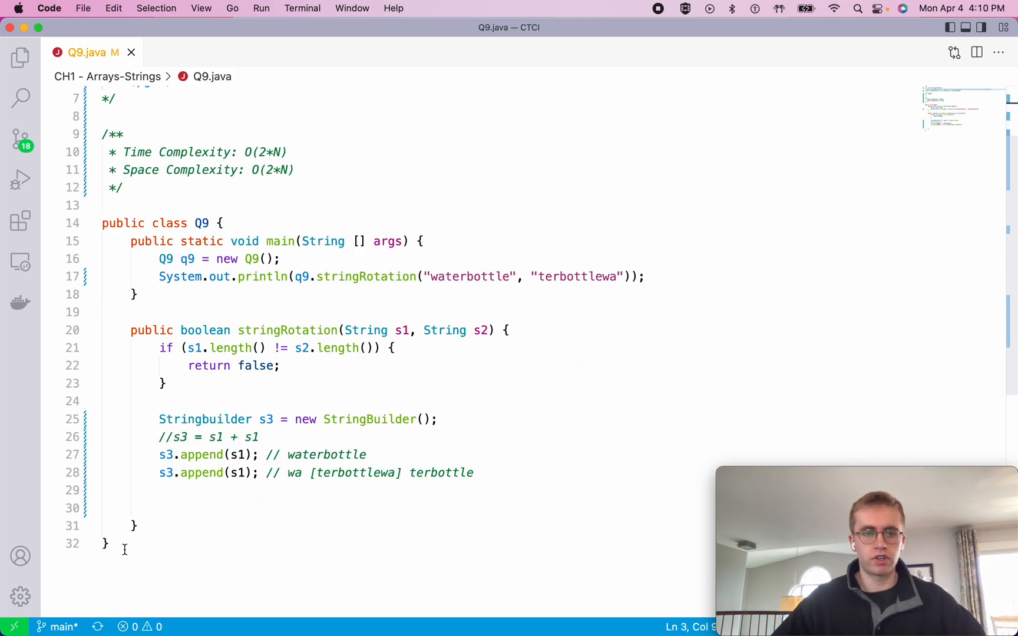
Add return (s3.indexOf(s2) != -1); as the method's result.
type("return (")
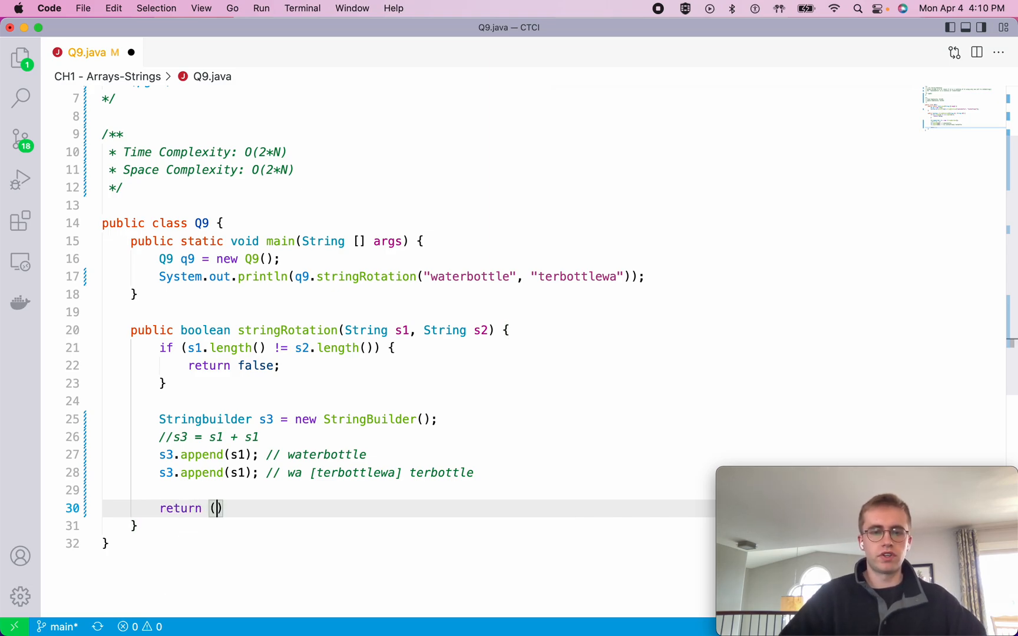
type("s3.indexOf(s2")
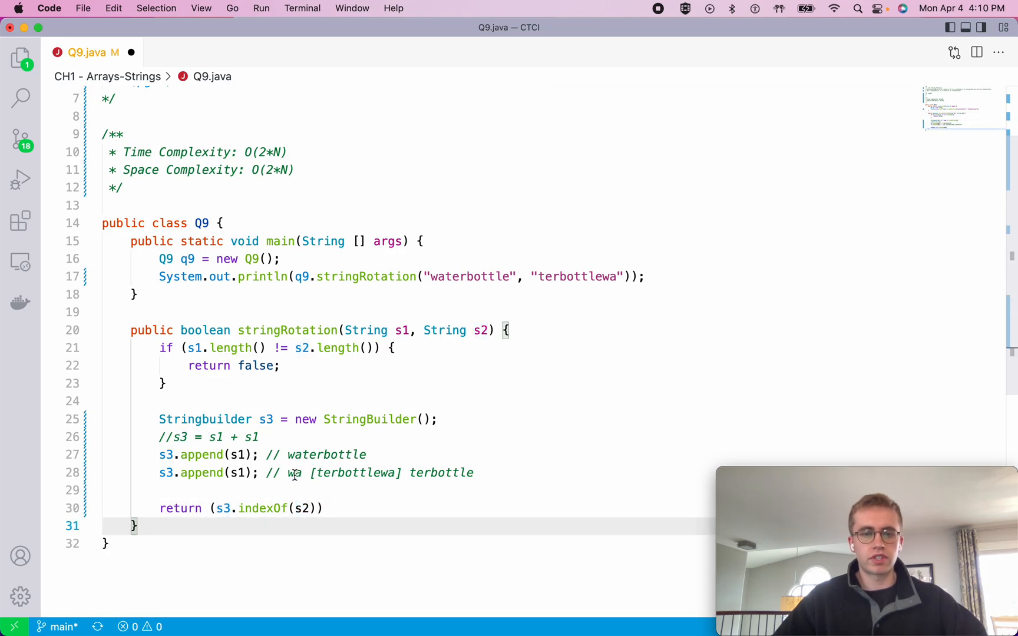
left_click(318, 472)
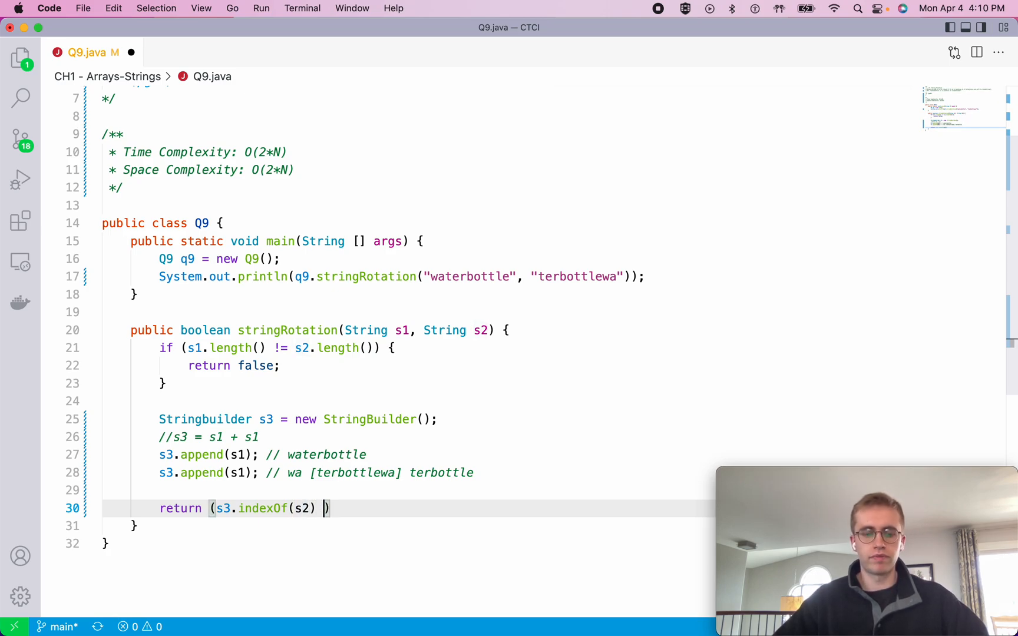
type("!= -1")
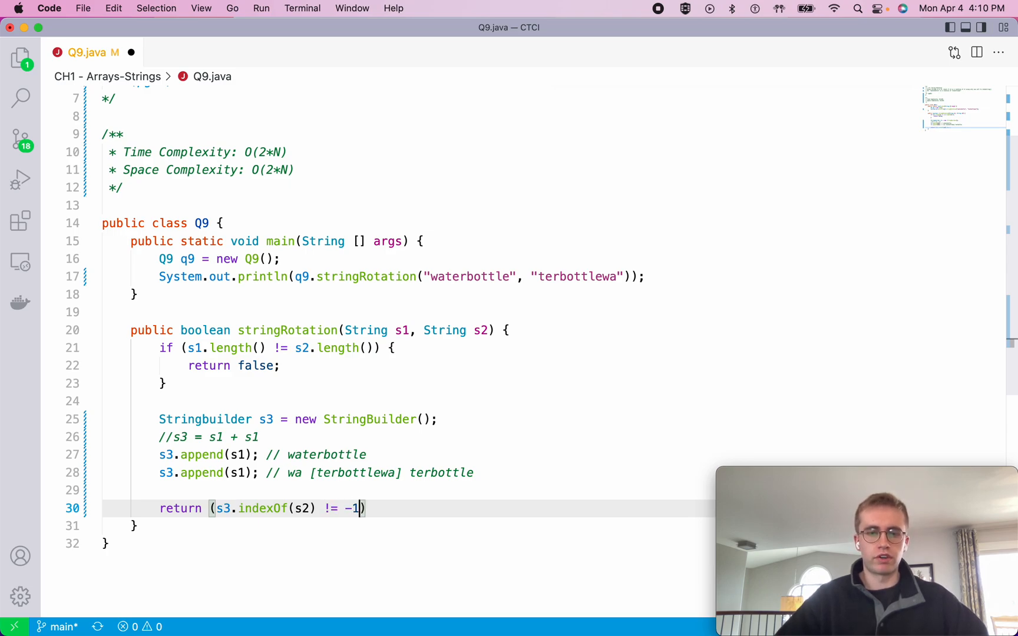
type(";")
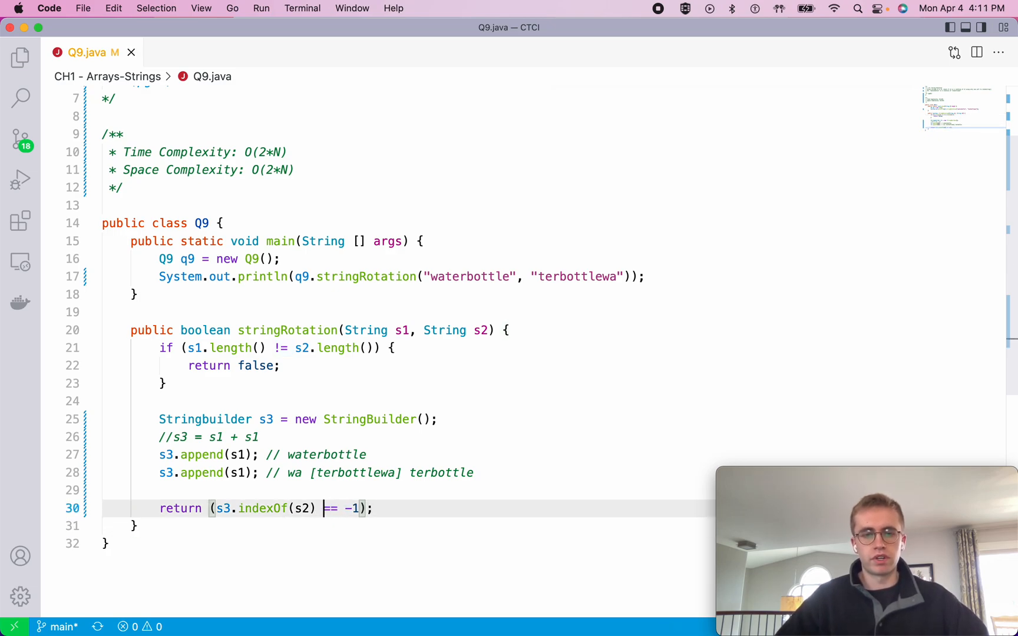
type("!=")
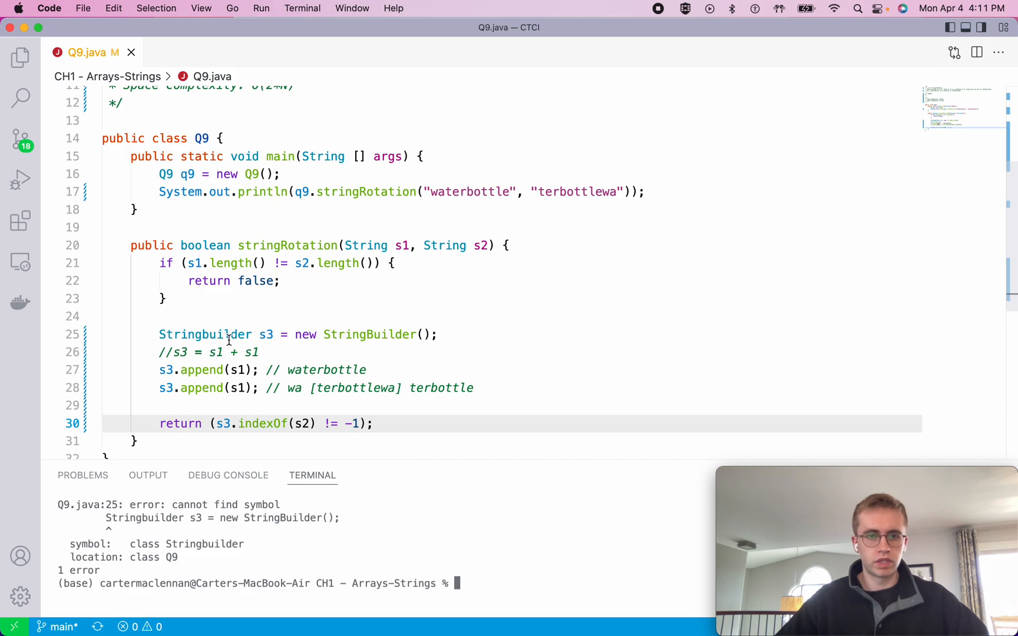
Correct Stringbuilder to StringBuilder so the run prints true.
left_click(207, 335)
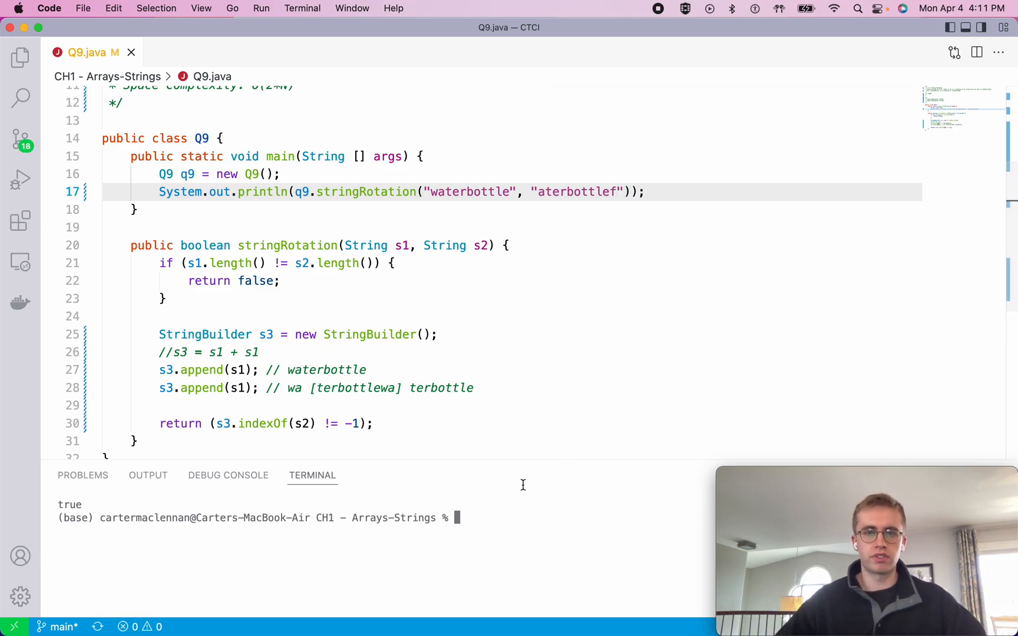
mouse_move(526, 518)
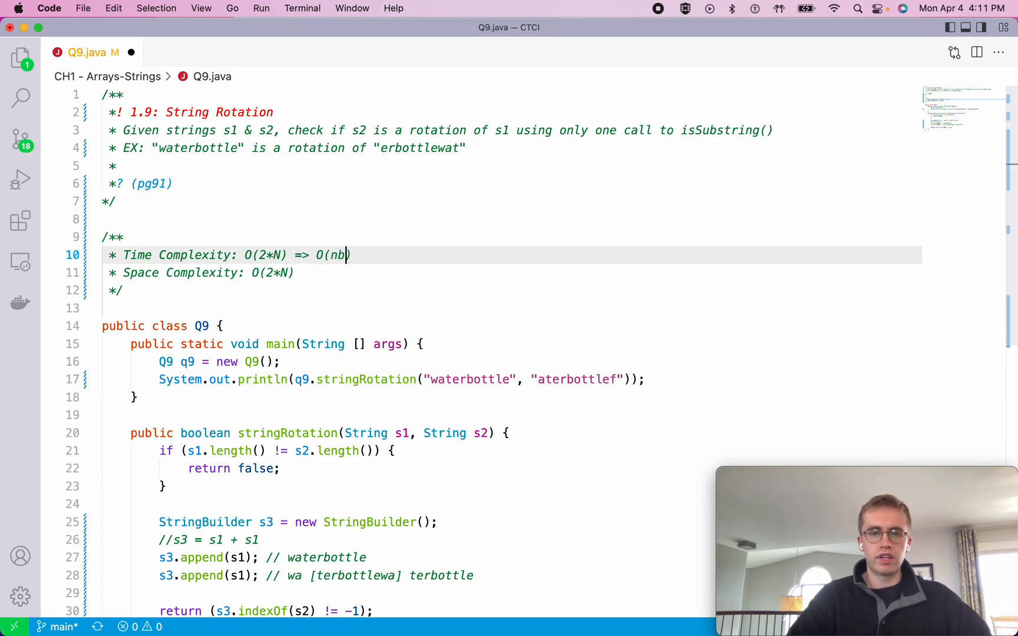
Reduce time and space complexity notes to O(N) and set the first append comment to waterbottlewaterbottle.
key("Backspace")
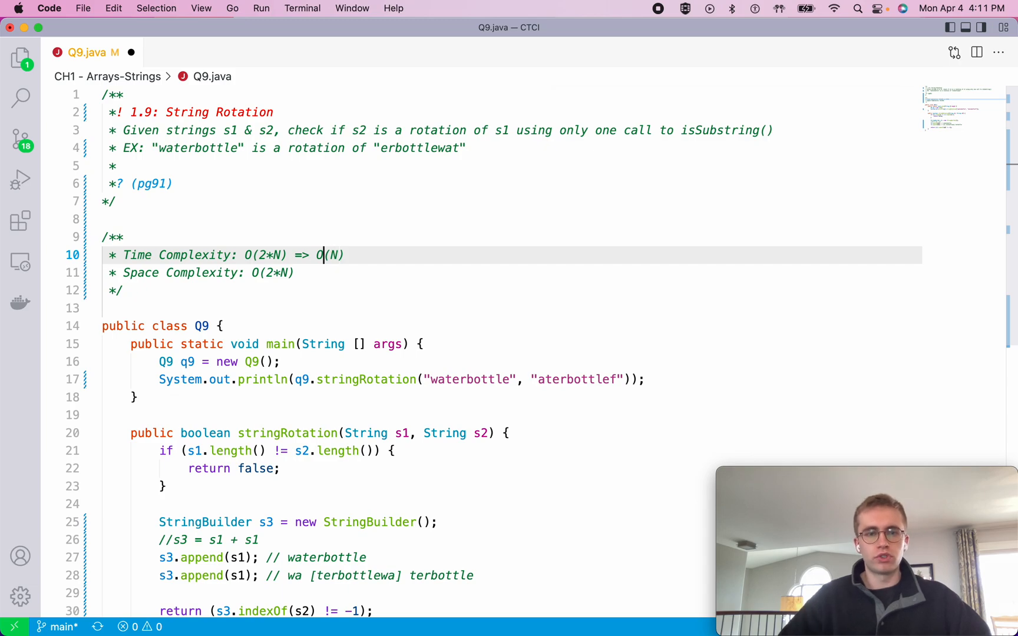
scroll("down", 3)
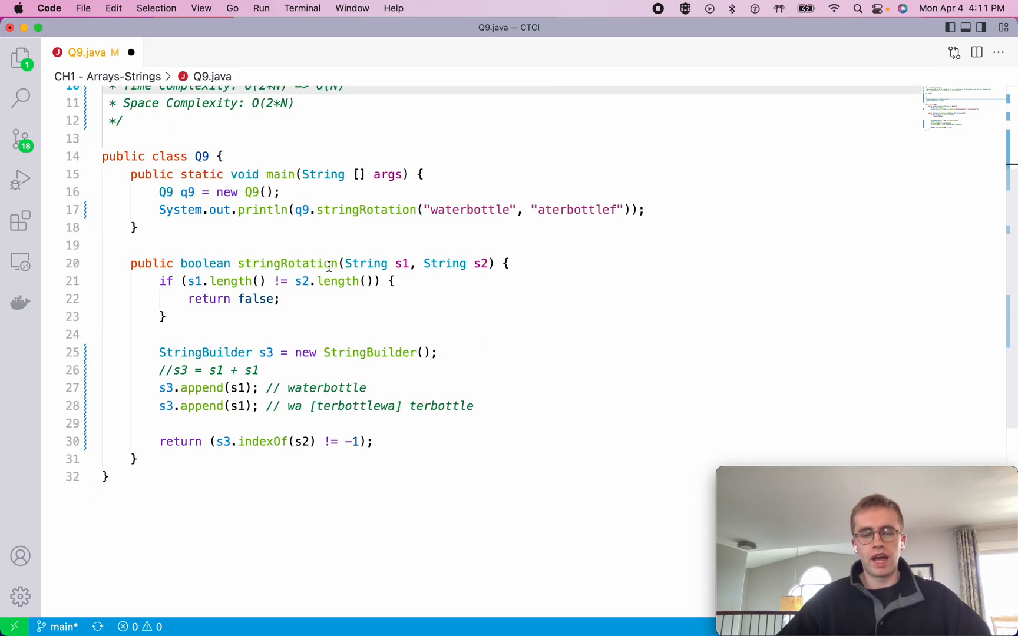
double_click(326, 388)
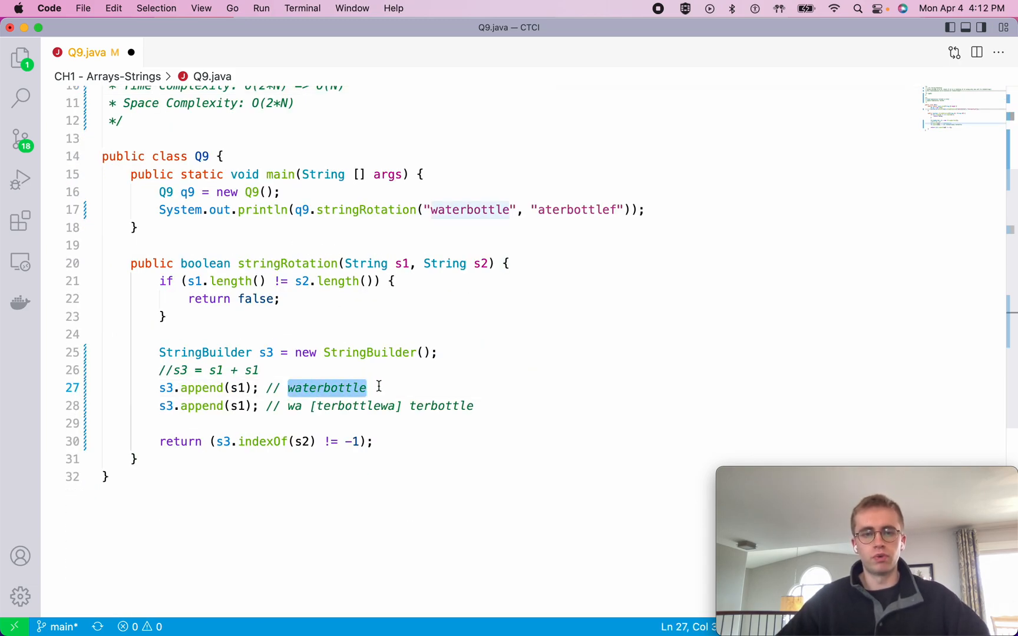
type("waterbottle")
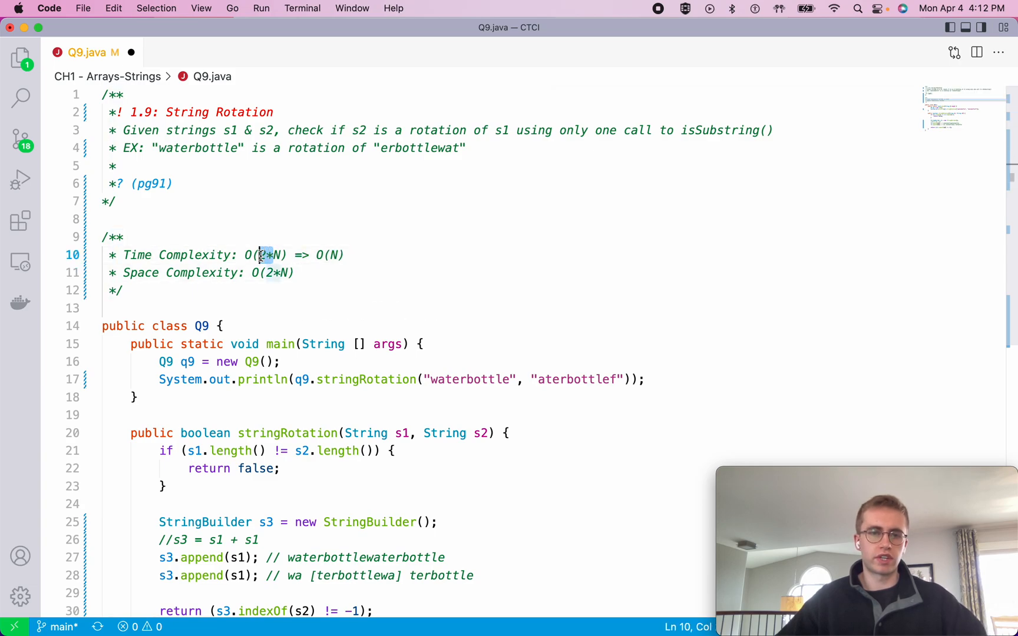
left_click(305, 272)
type(" => O")
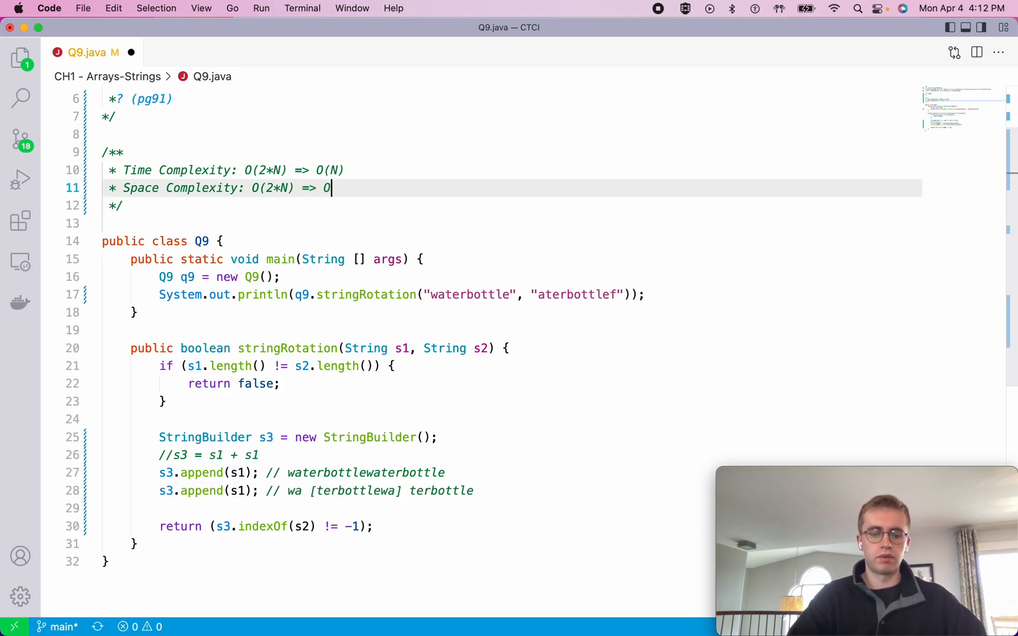
type("(N)")
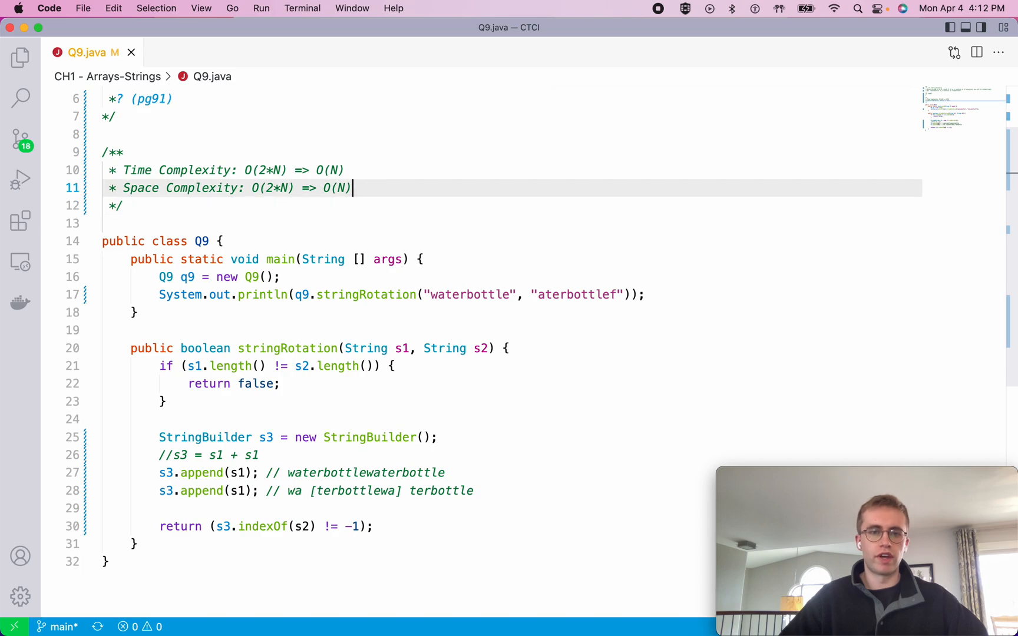